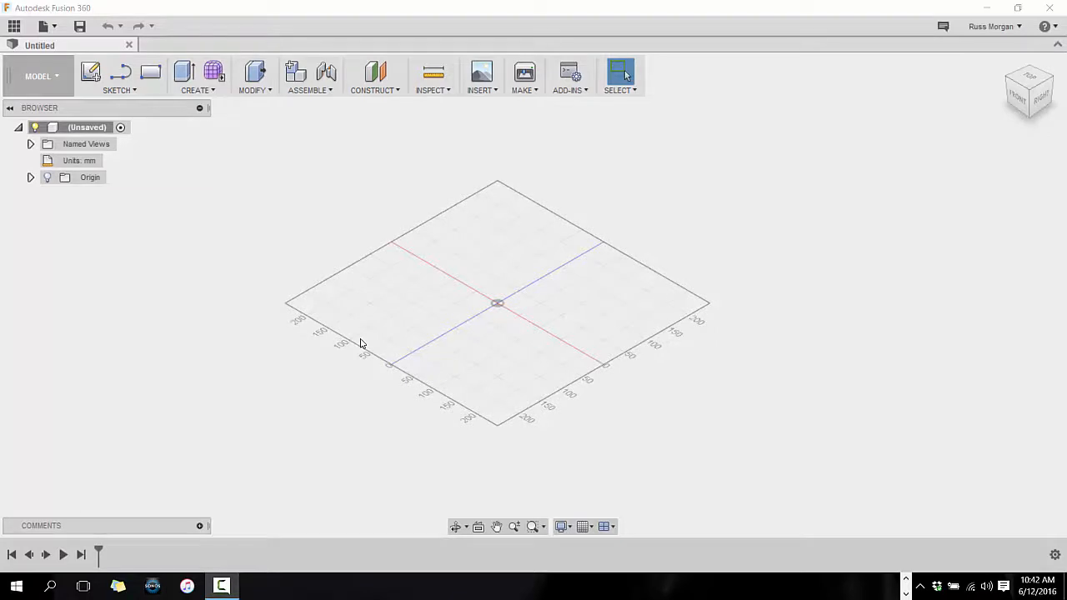
pyautogui.moveTo(200, 186)
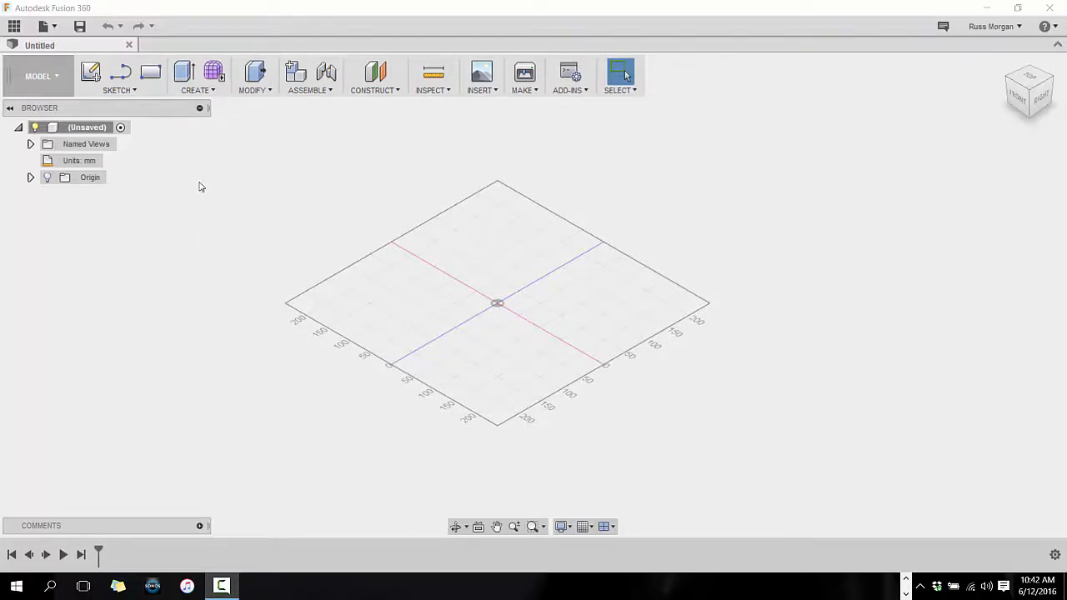
# Step: Begin a new sketch for the chair profile
pyautogui.click(92, 72)
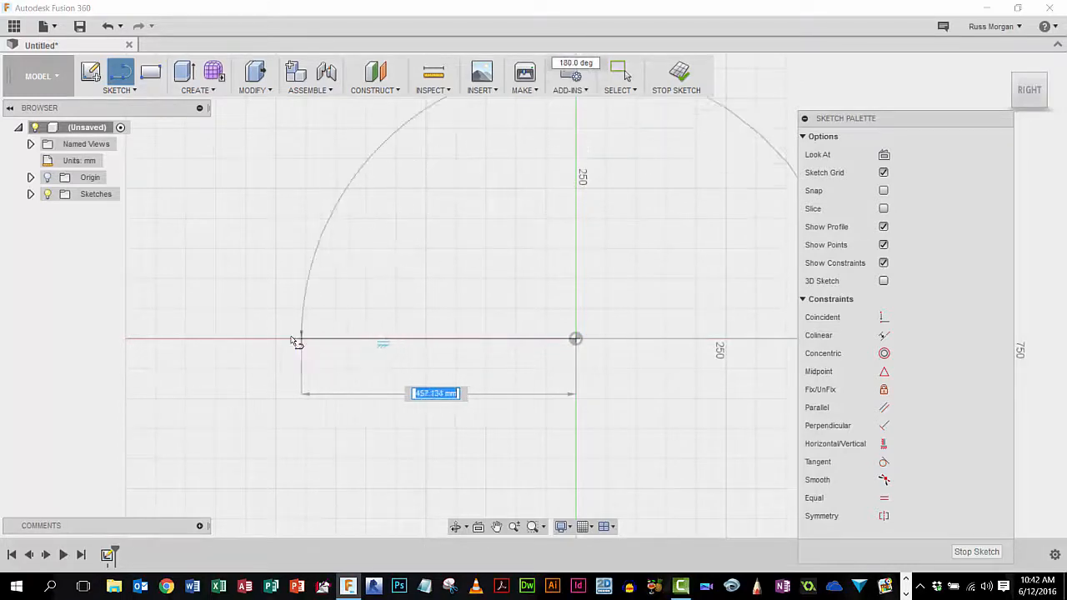
# Step: Enter the seat line length and place the horizontal line left of the origin
pyautogui.scroll(-3)
pyautogui.write('4')
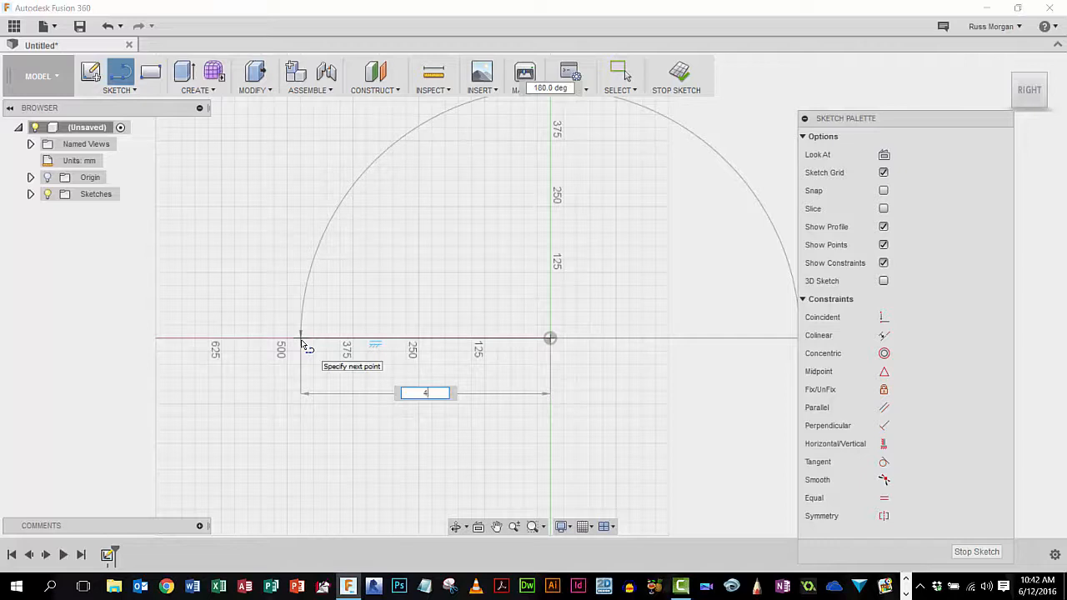
pyautogui.write('80.00')
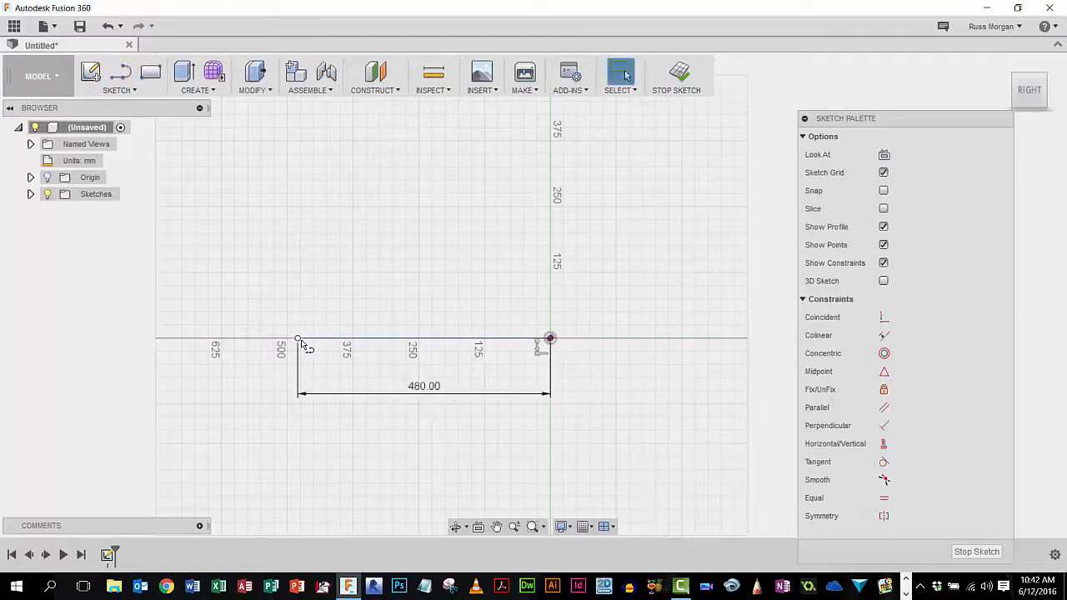
pyautogui.click(423, 386)
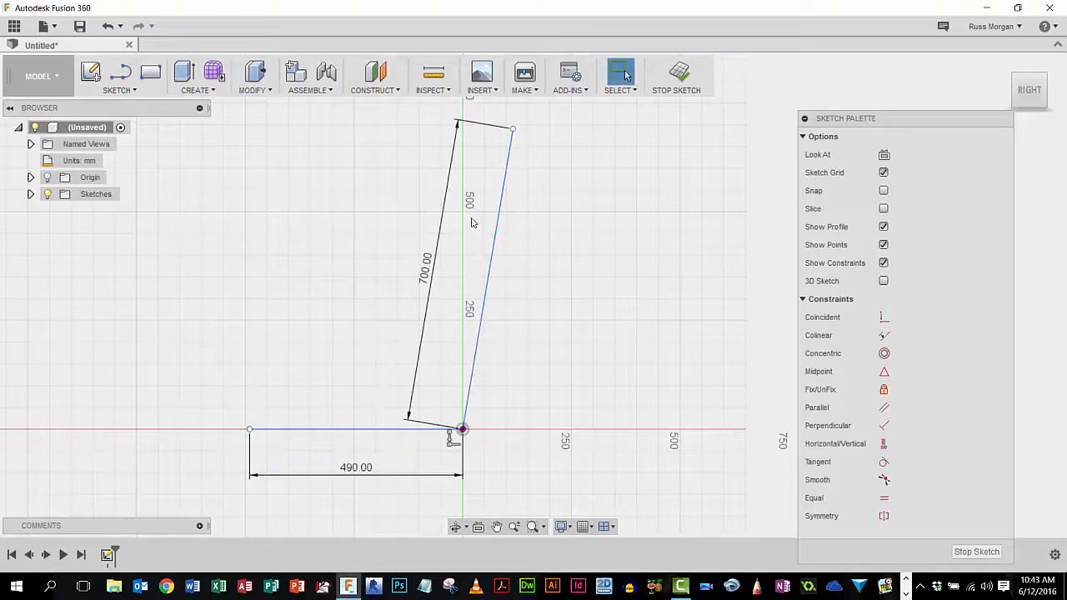
pyautogui.moveTo(452, 437)
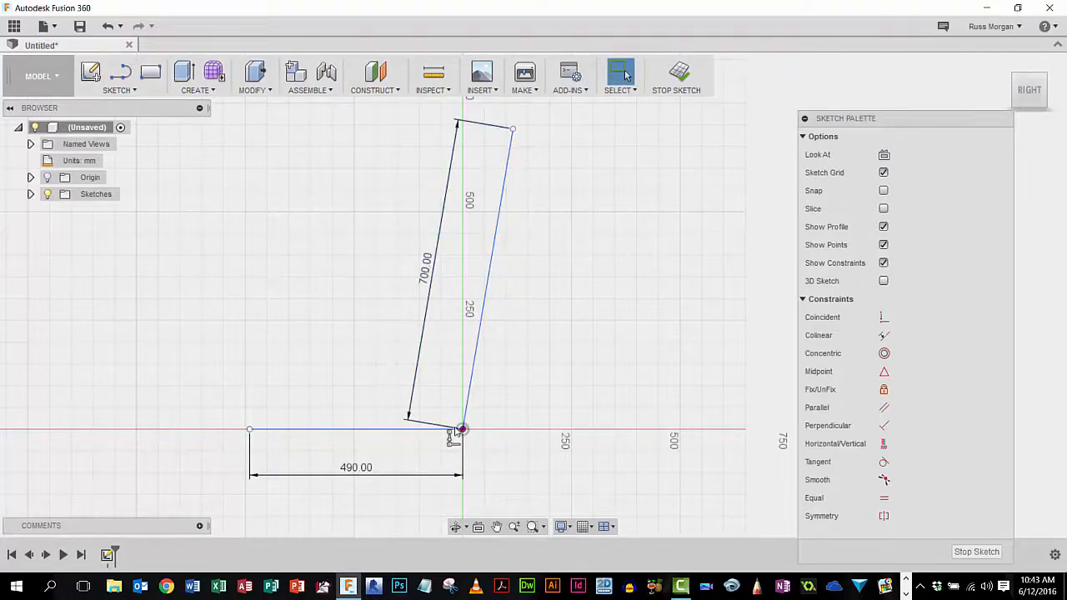
pyautogui.moveTo(598, 221)
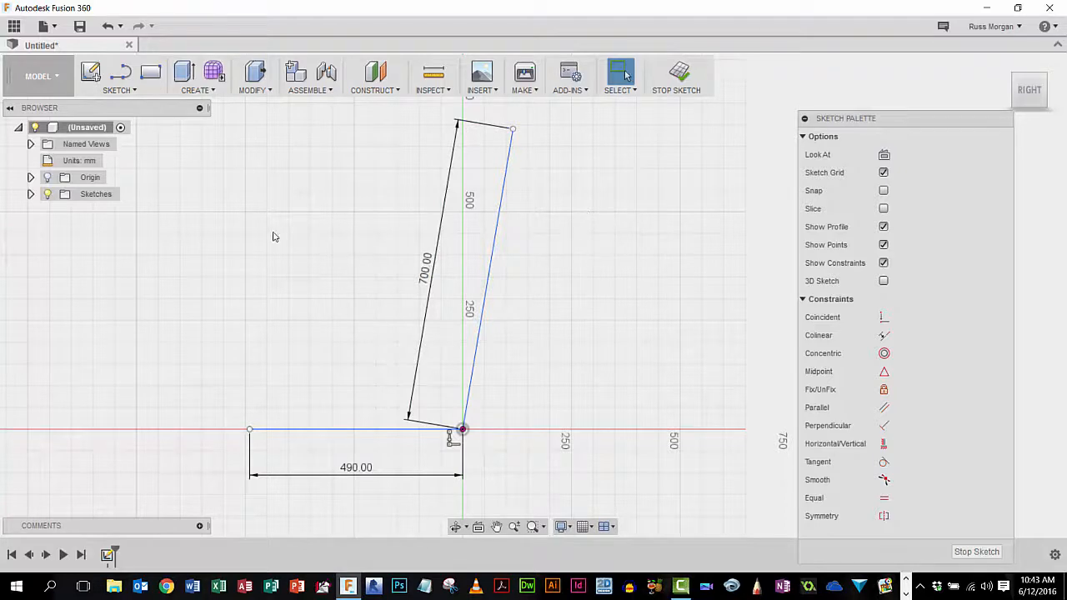
pyautogui.moveTo(121, 74)
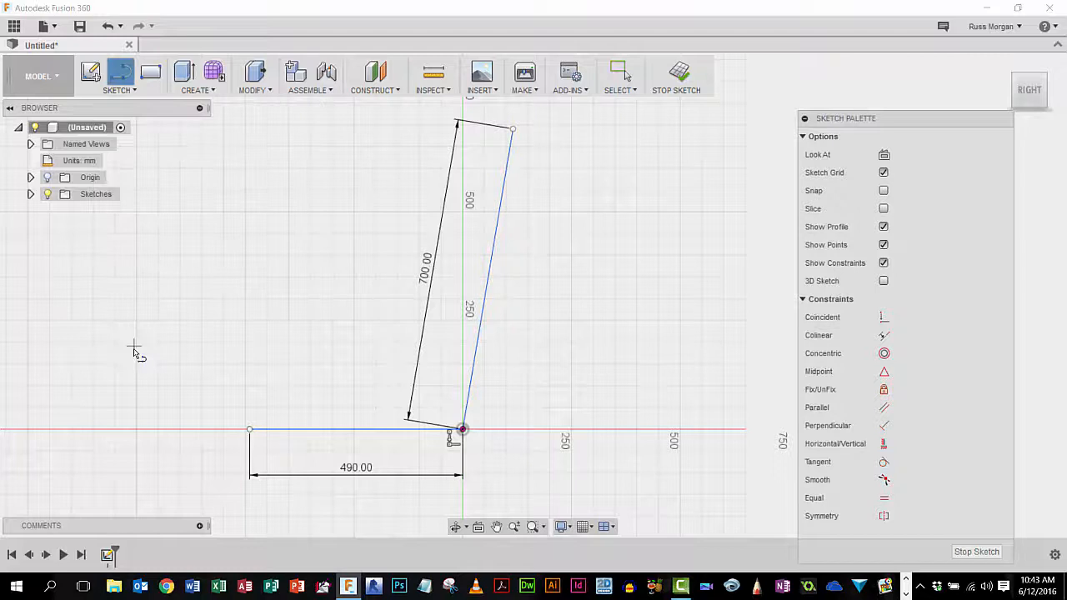
pyautogui.moveTo(252, 421)
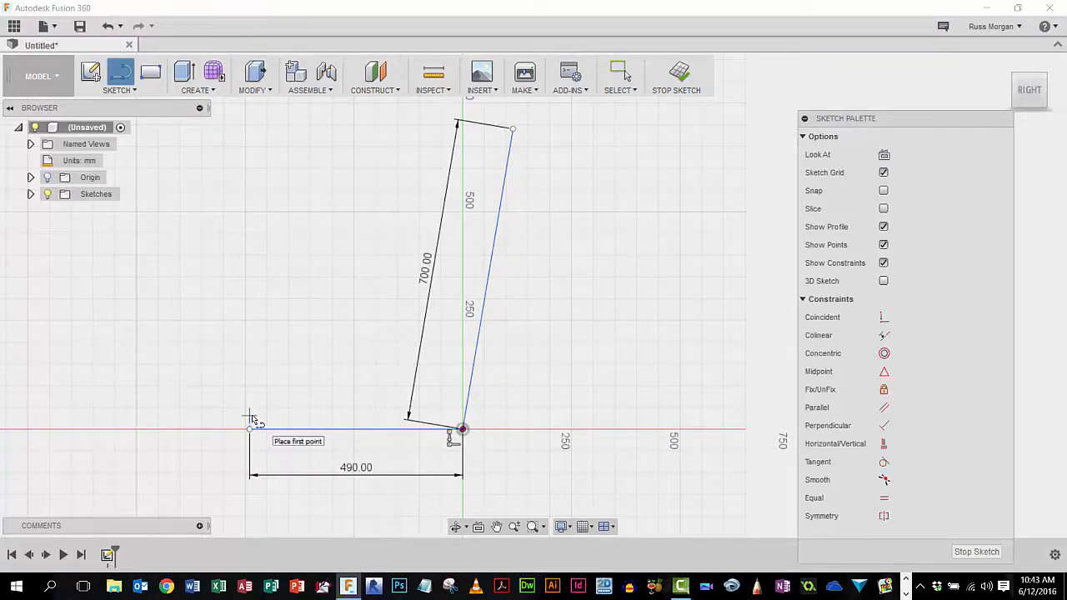
pyautogui.moveTo(206, 336)
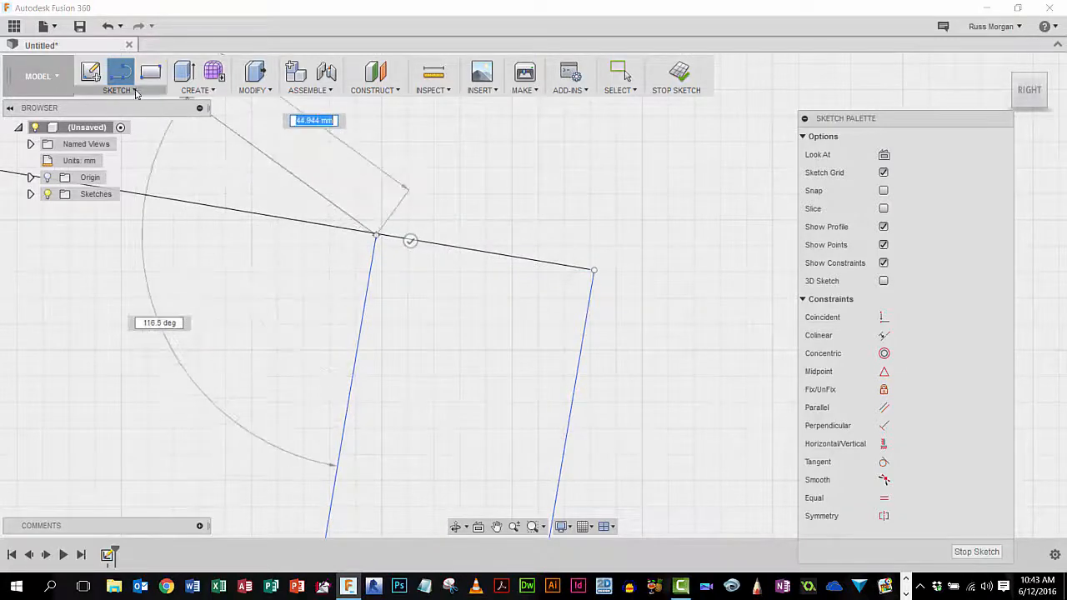
# Step: Choose the 3-Point Arc tool from the sketch tools list
pyautogui.click(116, 90)
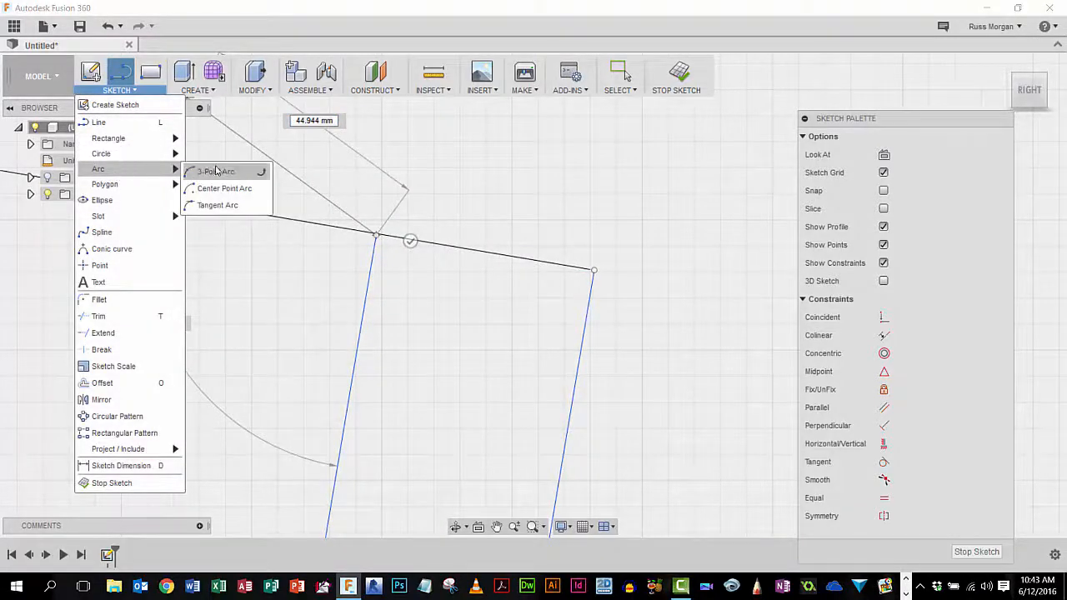
pyautogui.click(215, 171)
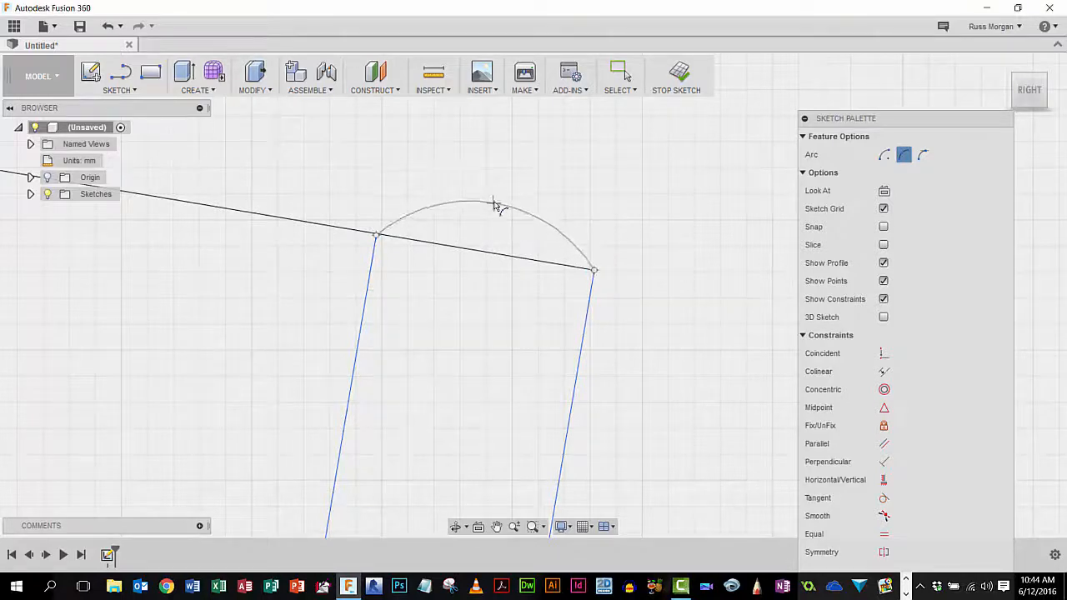
pyautogui.moveTo(492, 189)
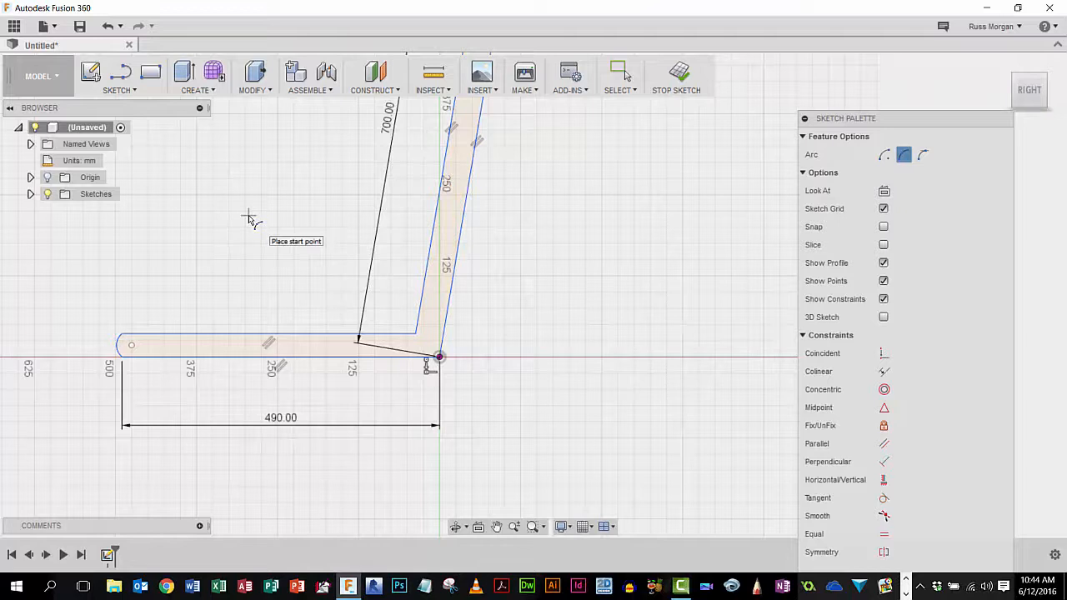
pyautogui.moveTo(261, 225)
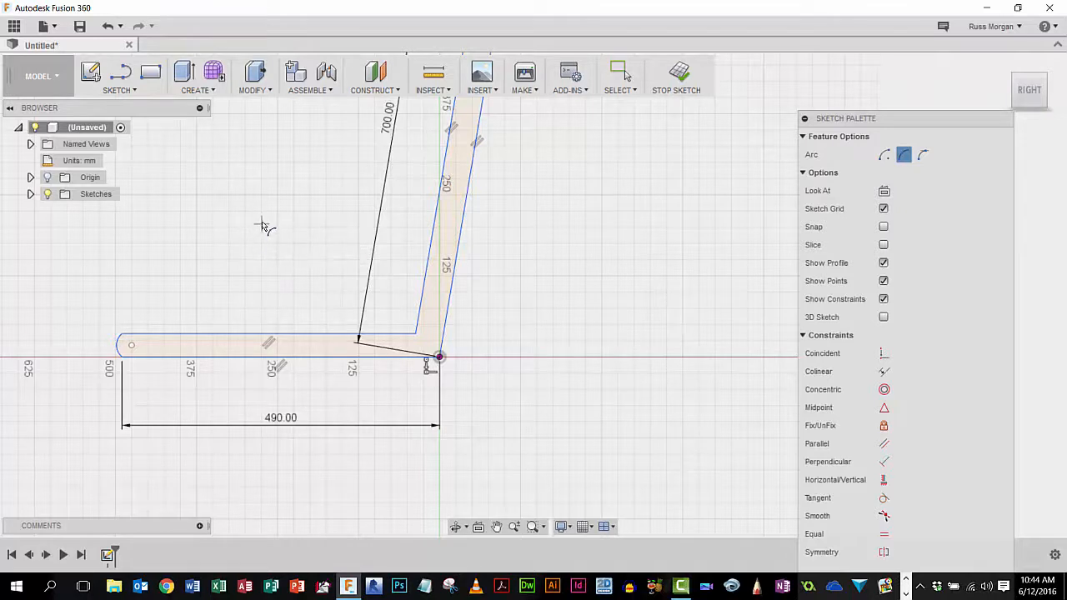
pyautogui.moveTo(160, 347)
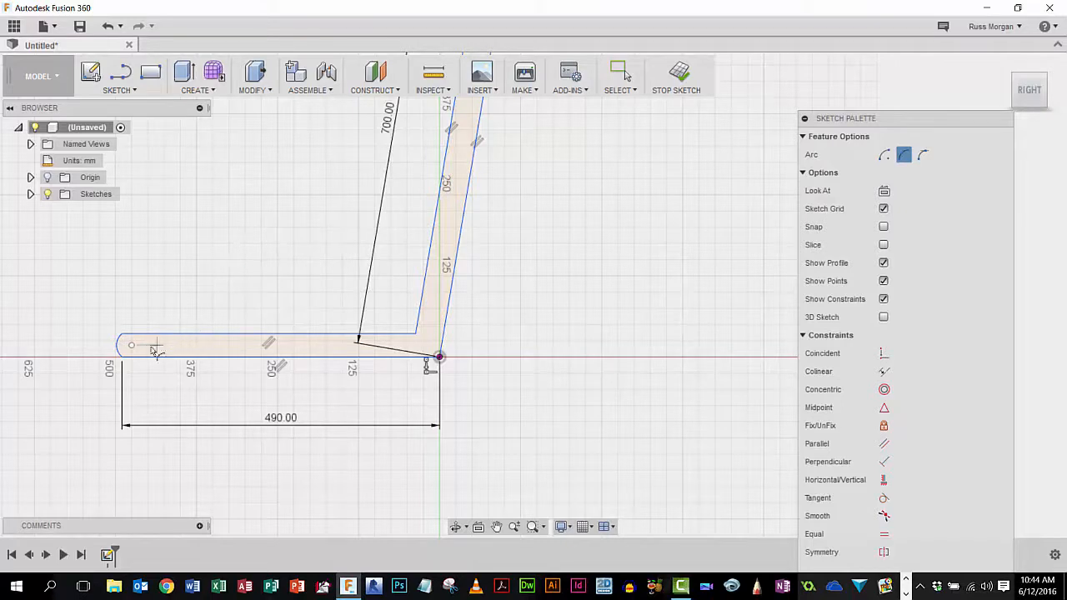
pyautogui.moveTo(231, 302)
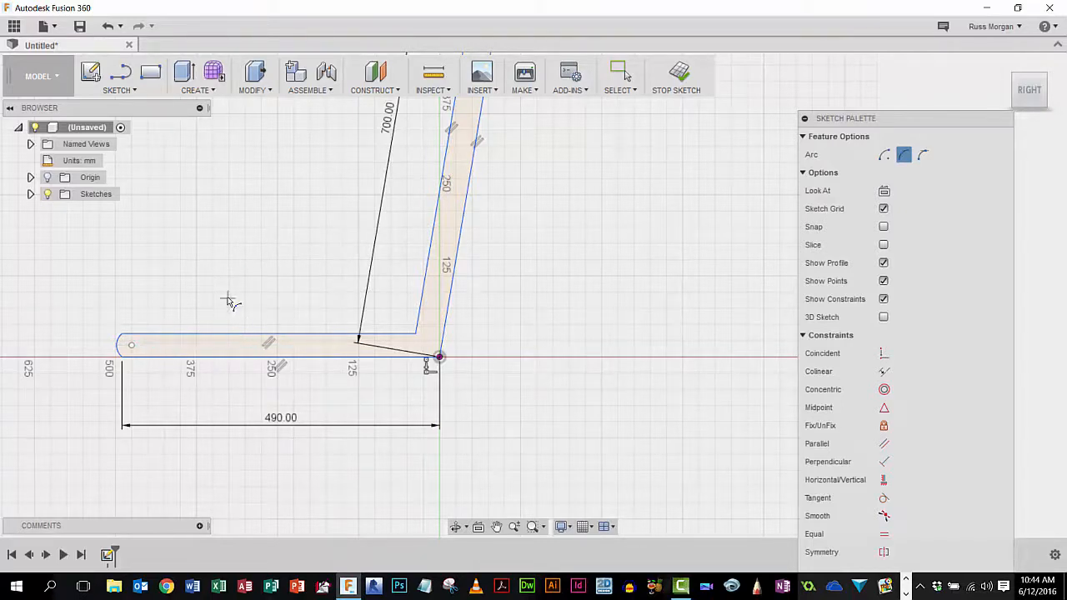
pyautogui.moveTo(203, 227)
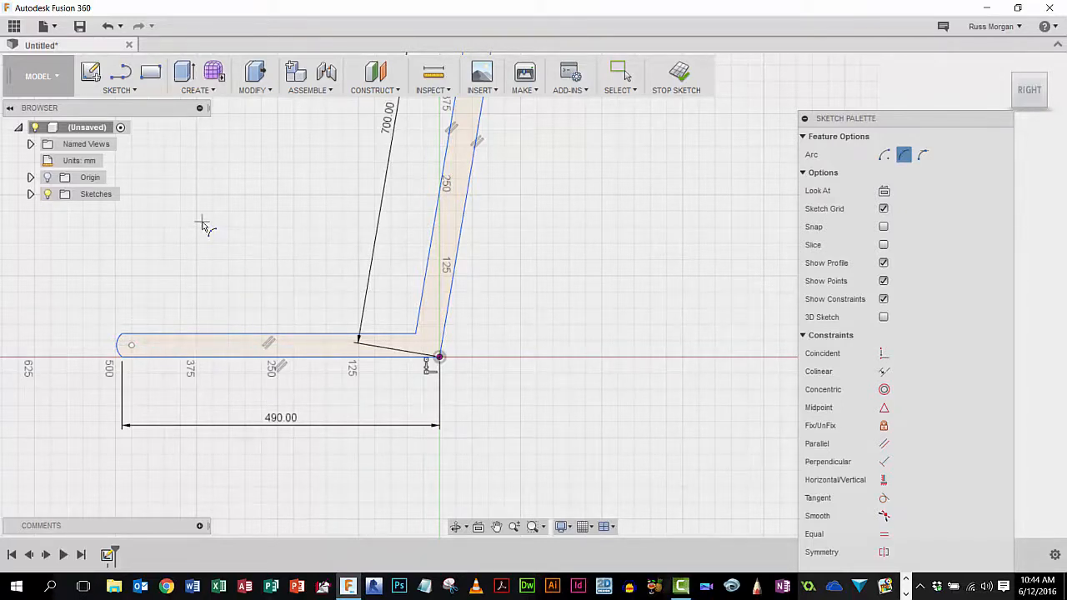
pyautogui.moveTo(256, 267)
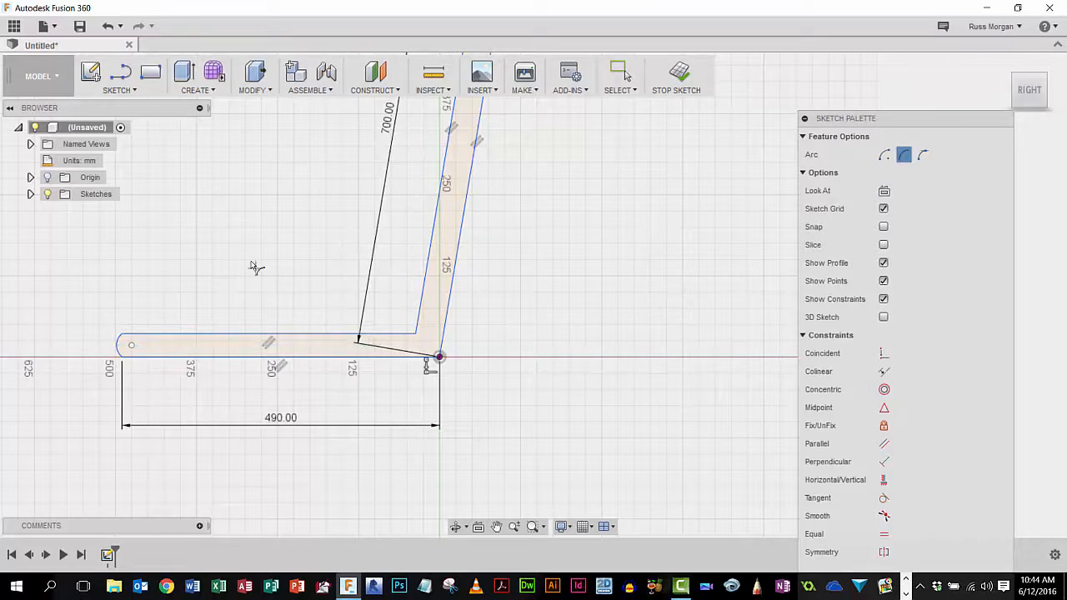
pyautogui.moveTo(236, 244)
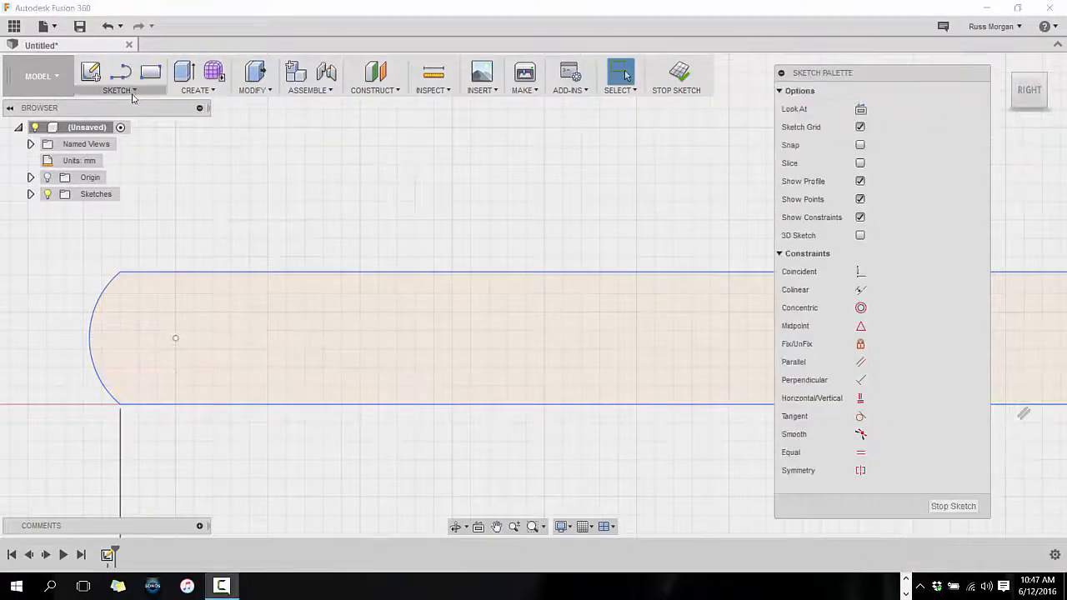
# Step: Draw a centre-diameter circle near the seat end with a 16 mm diameter
pyautogui.click(119, 90)
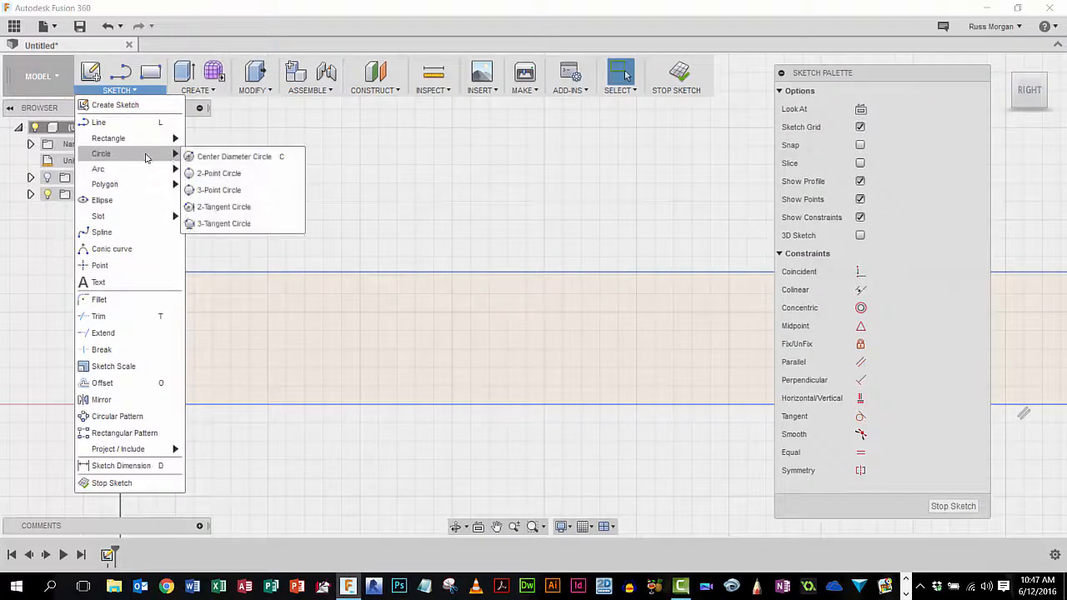
pyautogui.click(219, 189)
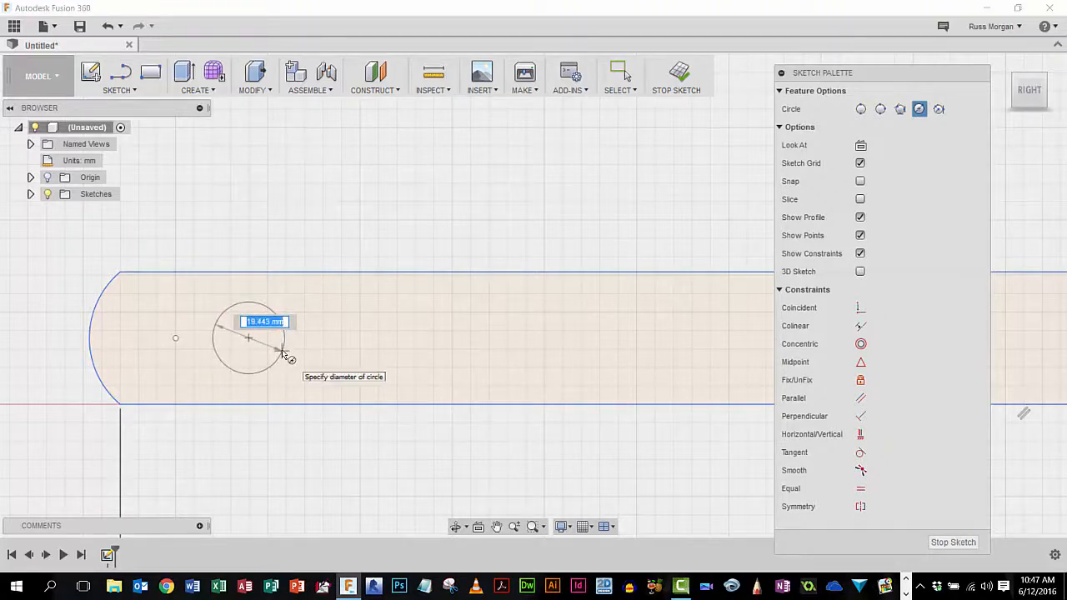
pyautogui.write('16')
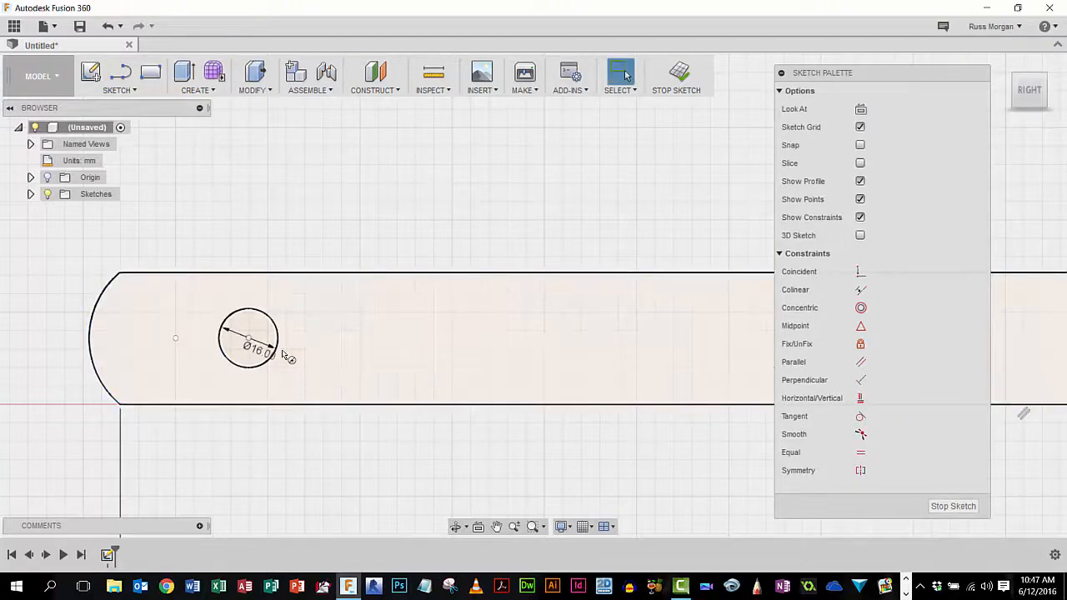
pyautogui.moveTo(677, 75)
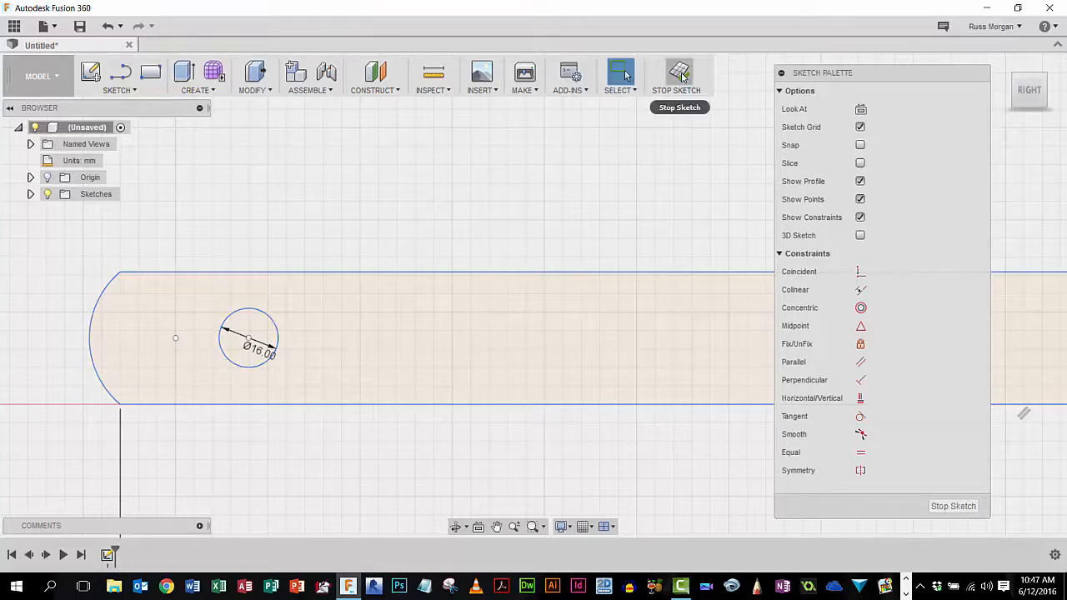
# Step: Stop the chair profile sketch
pyautogui.click(678, 70)
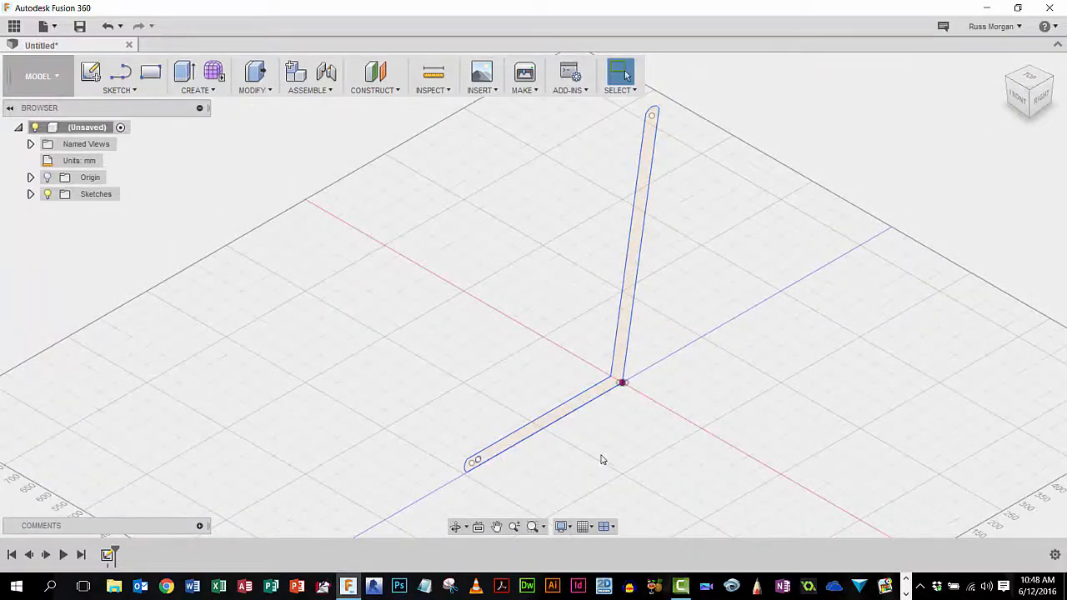
pyautogui.moveTo(658, 140)
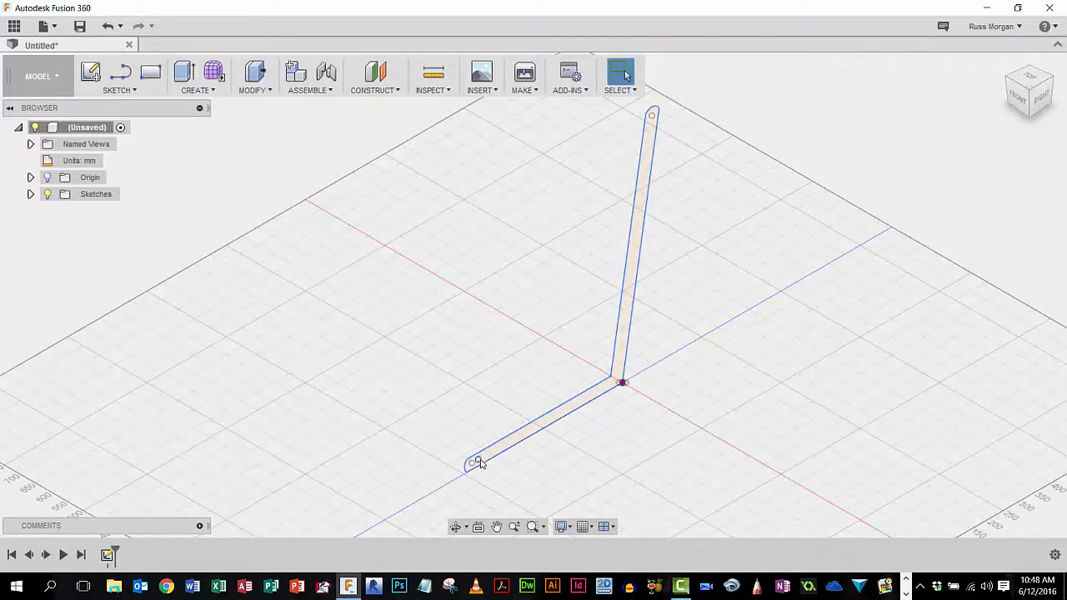
pyautogui.moveTo(447, 255)
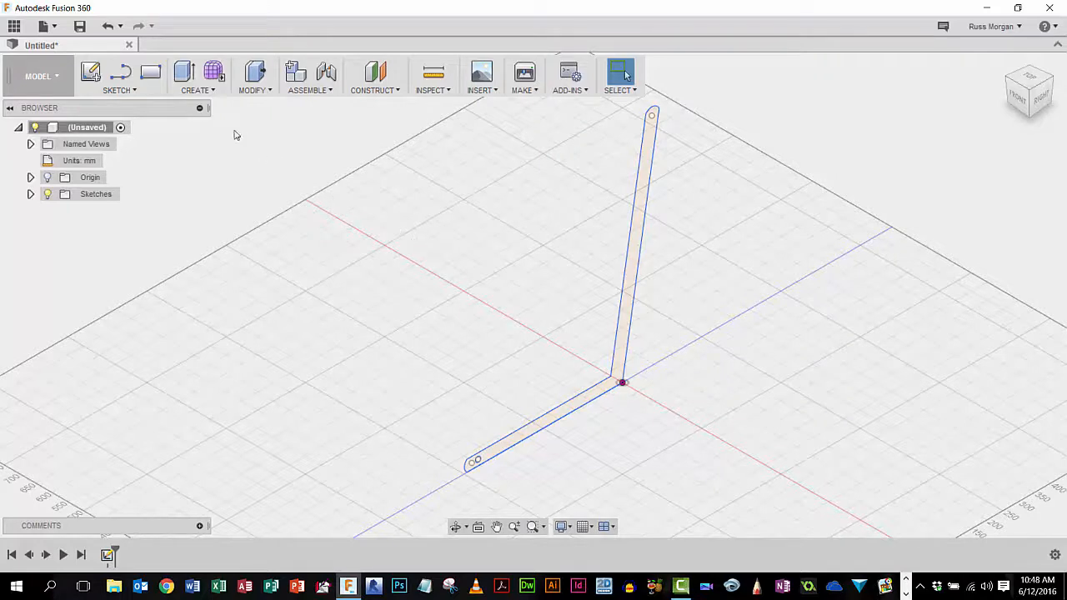
# Step: Extrude the L-shaped profile 480 mm into a solid body
pyautogui.click(198, 75)
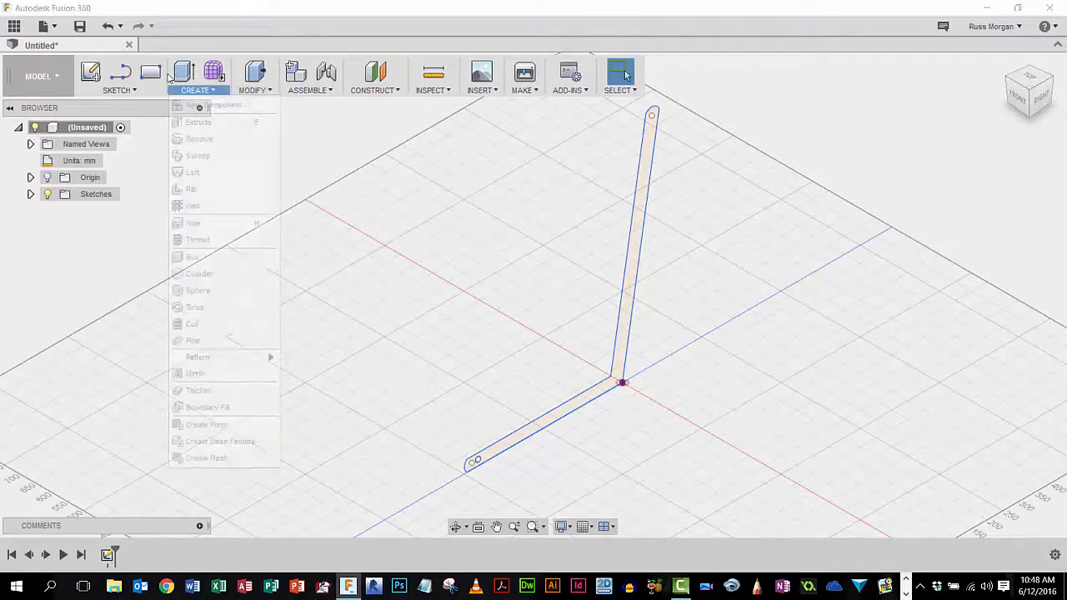
pyautogui.click(198, 121)
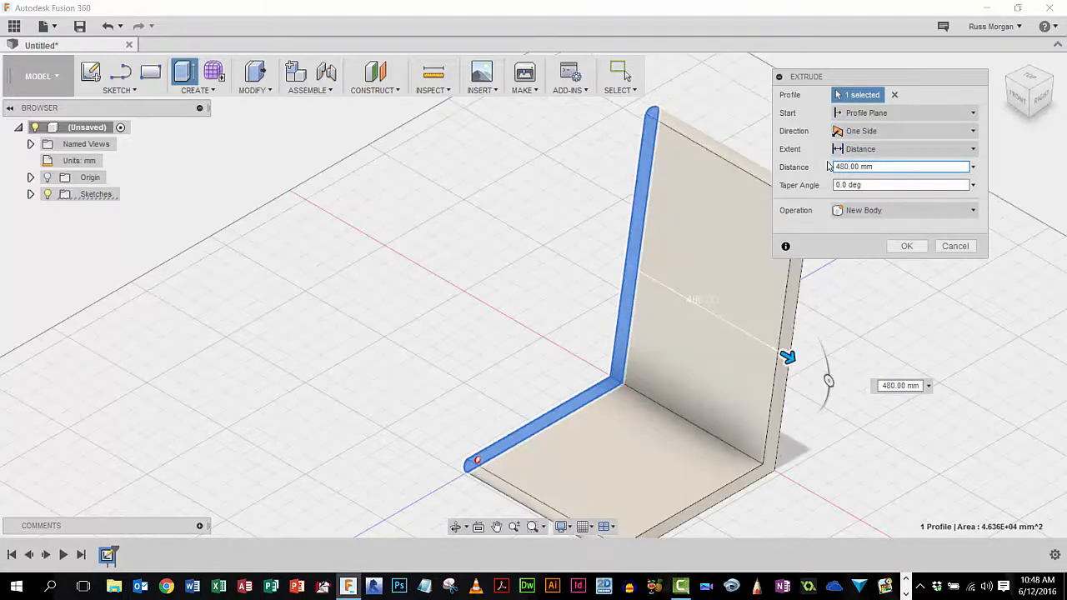
pyautogui.click(906, 246)
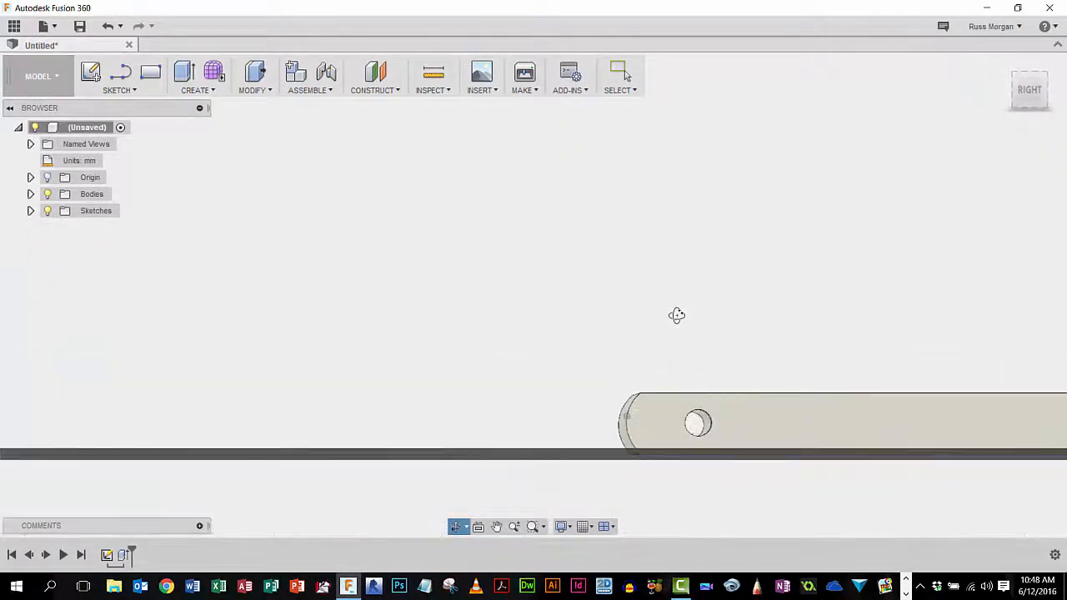
pyautogui.moveTo(677, 315); pyautogui.dragTo(728, 331)
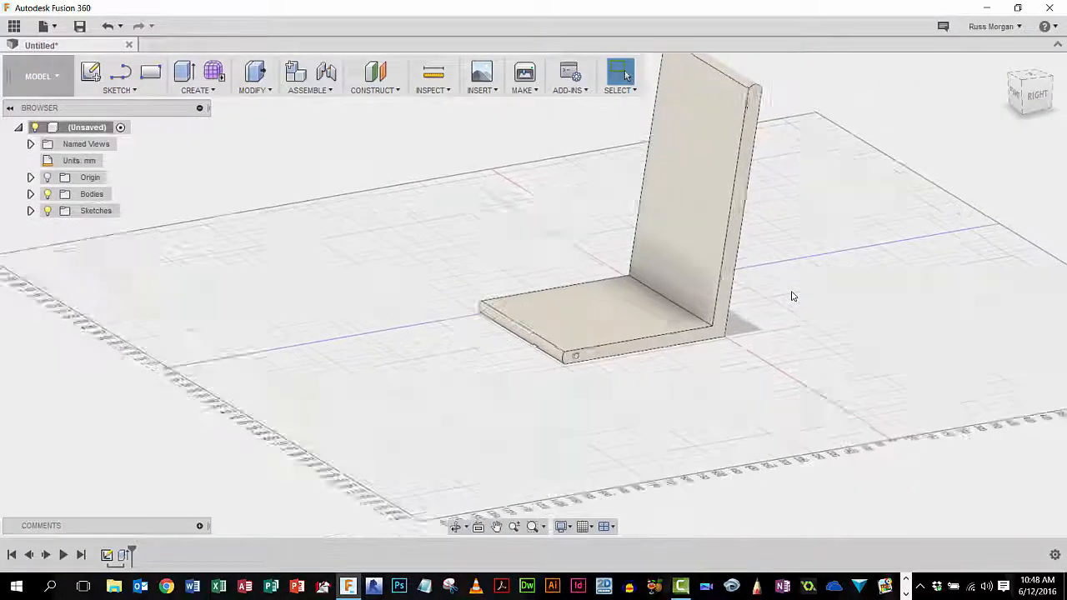
pyautogui.moveTo(792, 296); pyautogui.dragTo(738, 315)
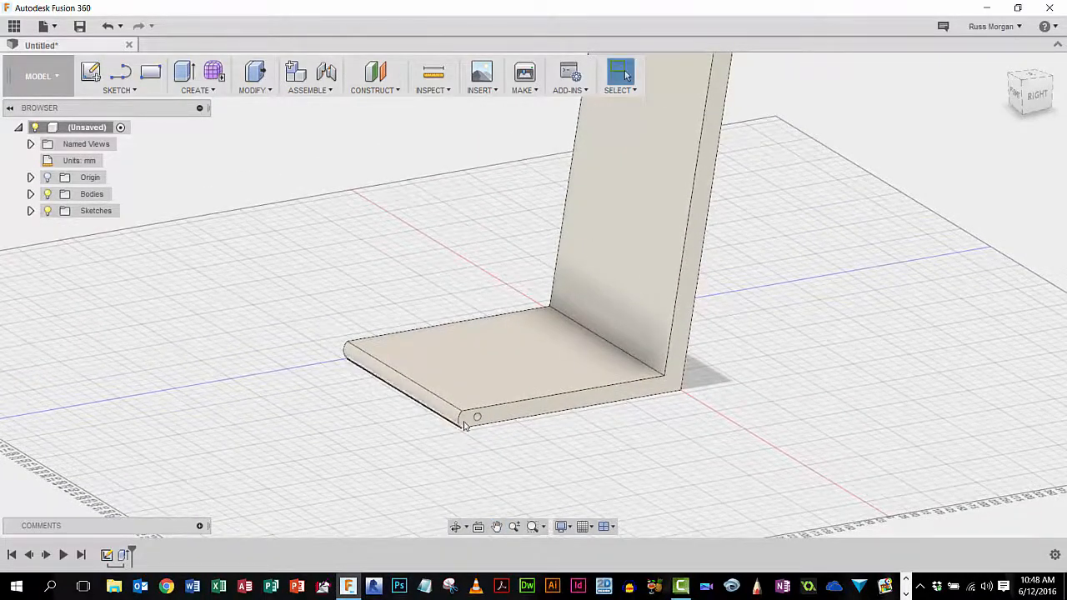
pyautogui.moveTo(697, 433)
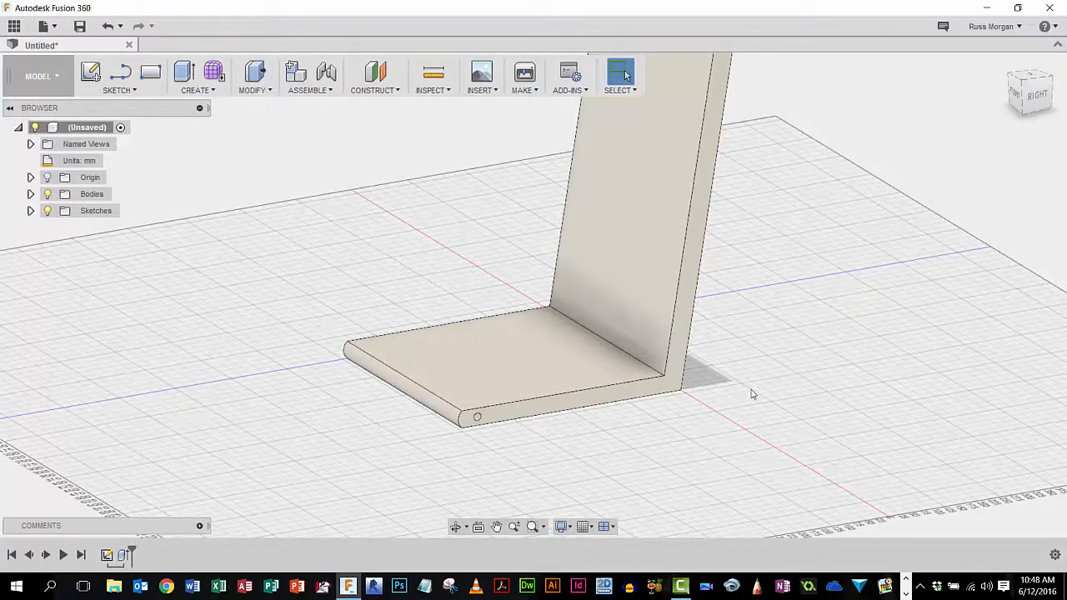
pyautogui.moveTo(761, 401)
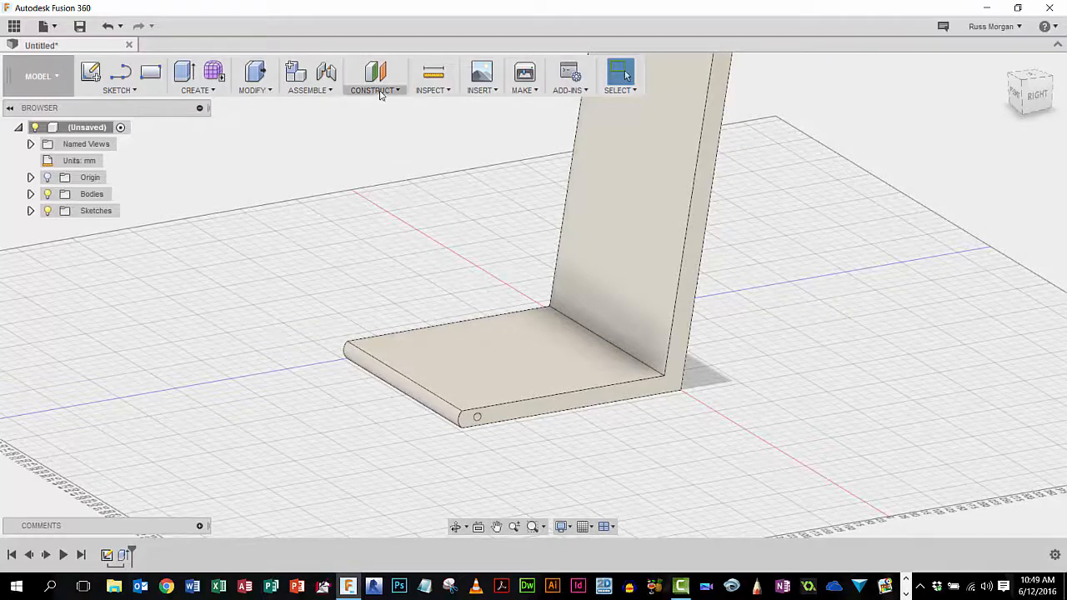
# Step: Create an offset plane 125 mm from the chair body's side face
pyautogui.click(373, 75)
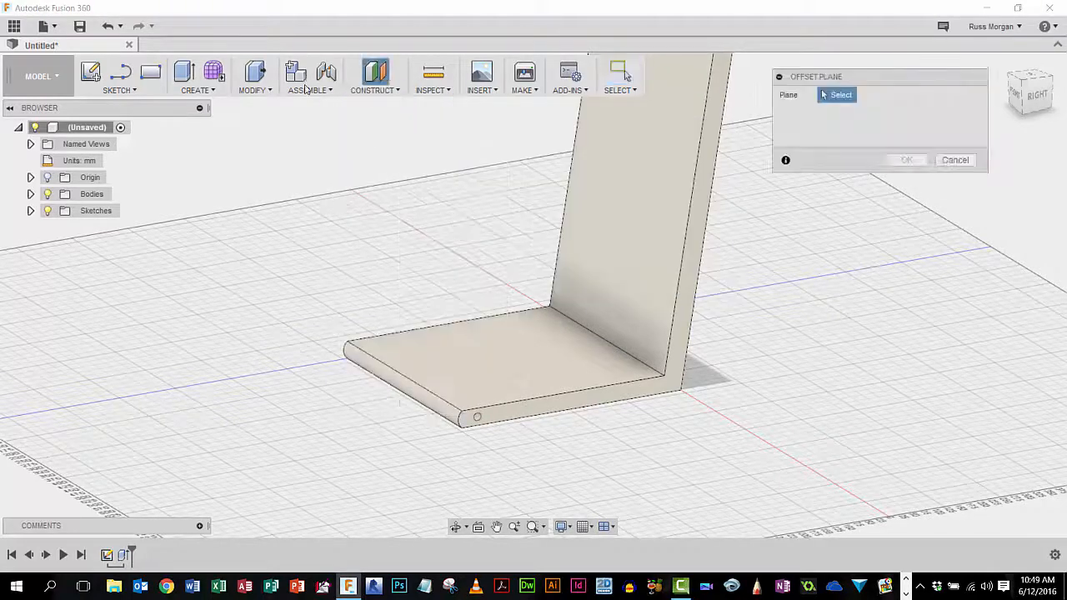
pyautogui.moveTo(697, 216)
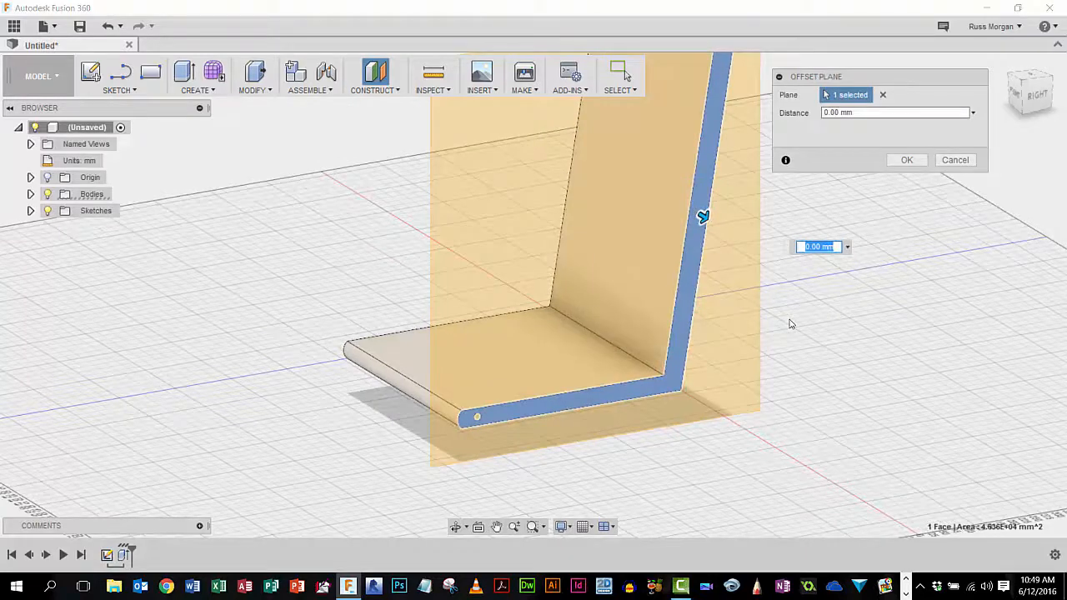
pyautogui.moveTo(712, 244)
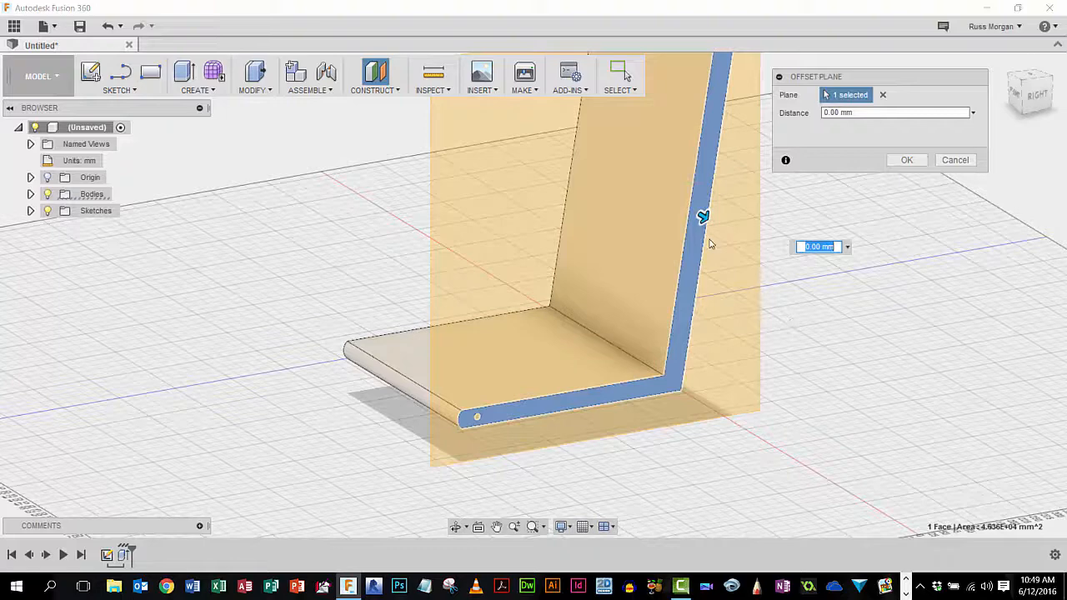
pyautogui.moveTo(703, 216); pyautogui.dragTo(732, 236)
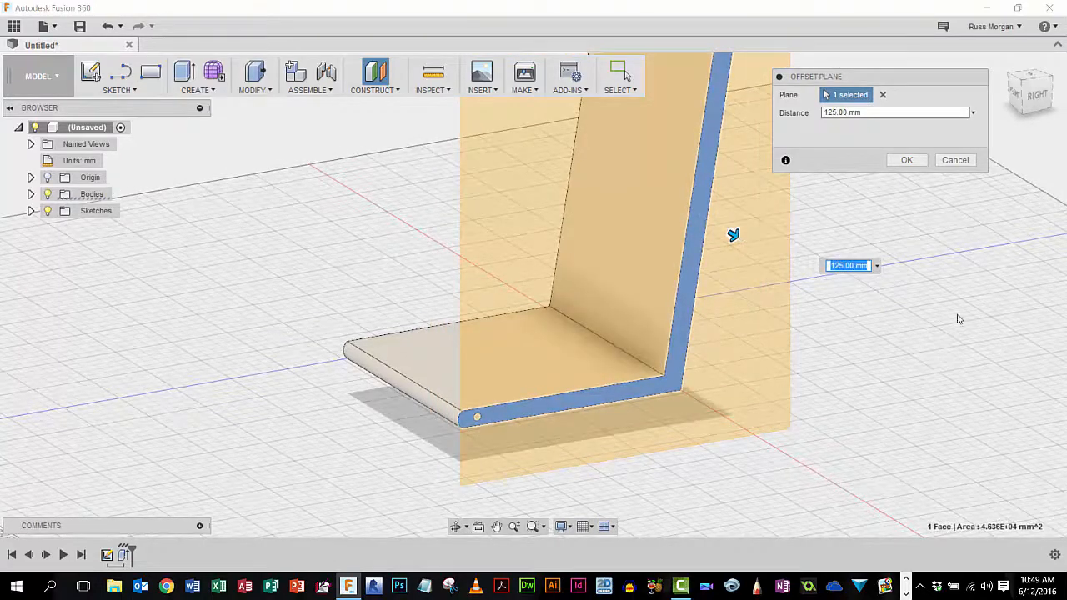
pyautogui.click(907, 159)
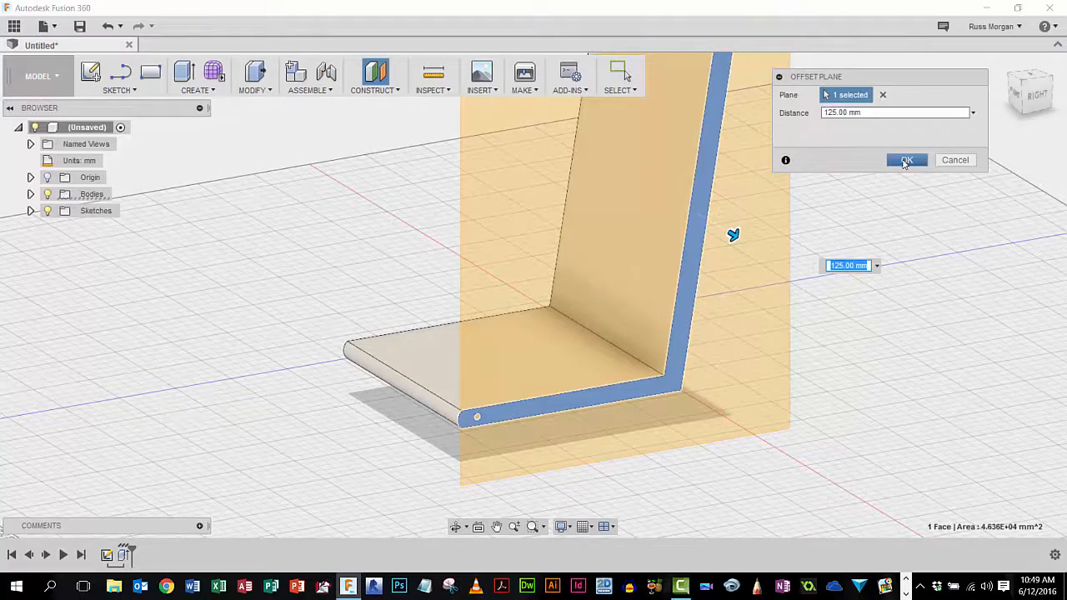
pyautogui.click(907, 159)
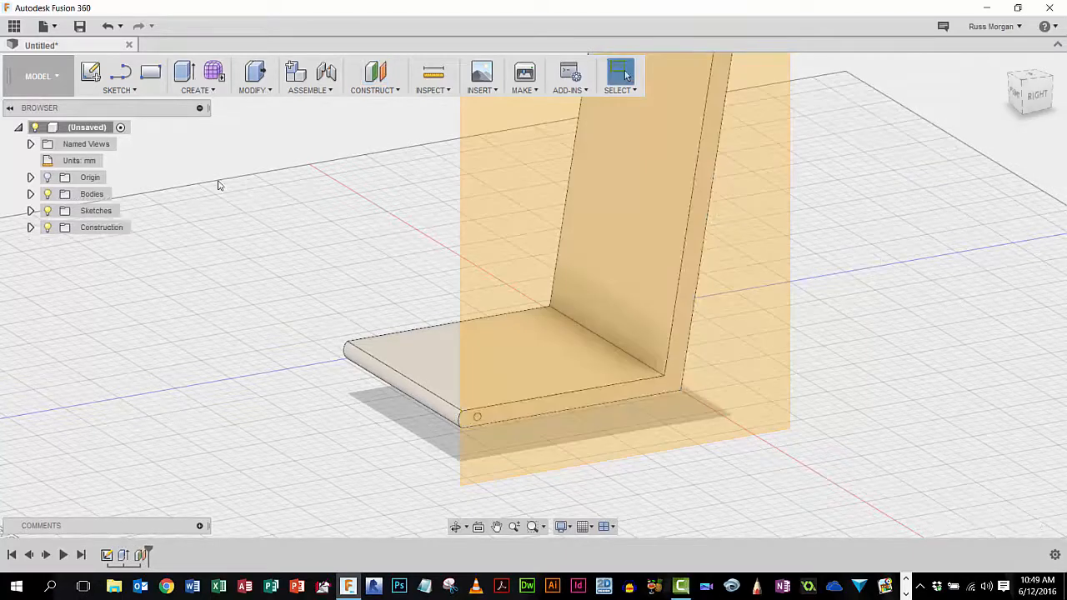
pyautogui.moveTo(199, 171)
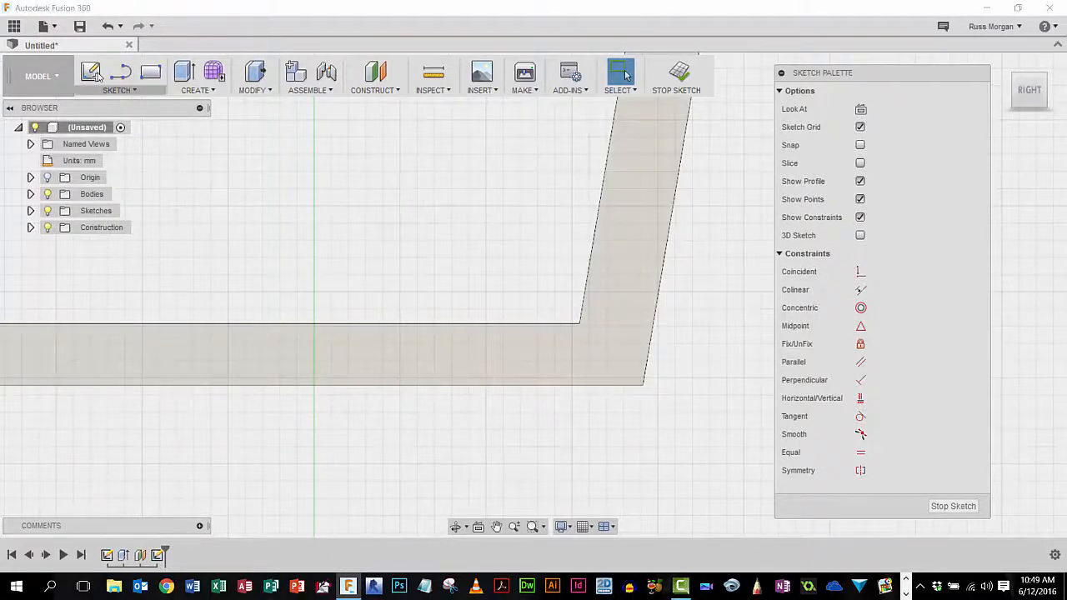
# Step: Place a 16 mm circle centred on the seat section and finish the sketch
pyautogui.click(117, 90)
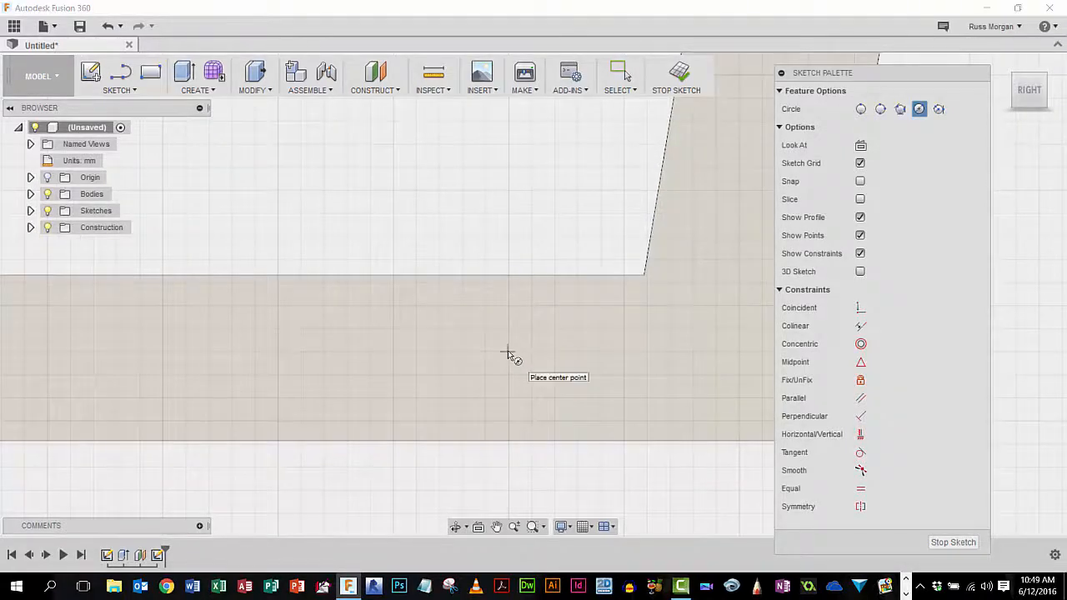
pyautogui.click(509, 352)
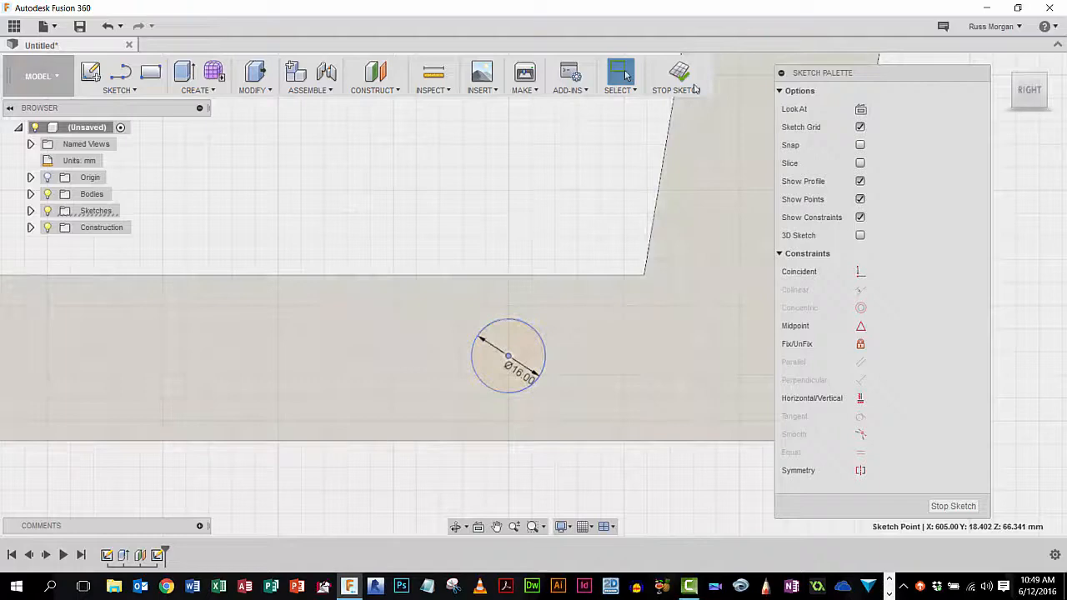
pyautogui.click(673, 75)
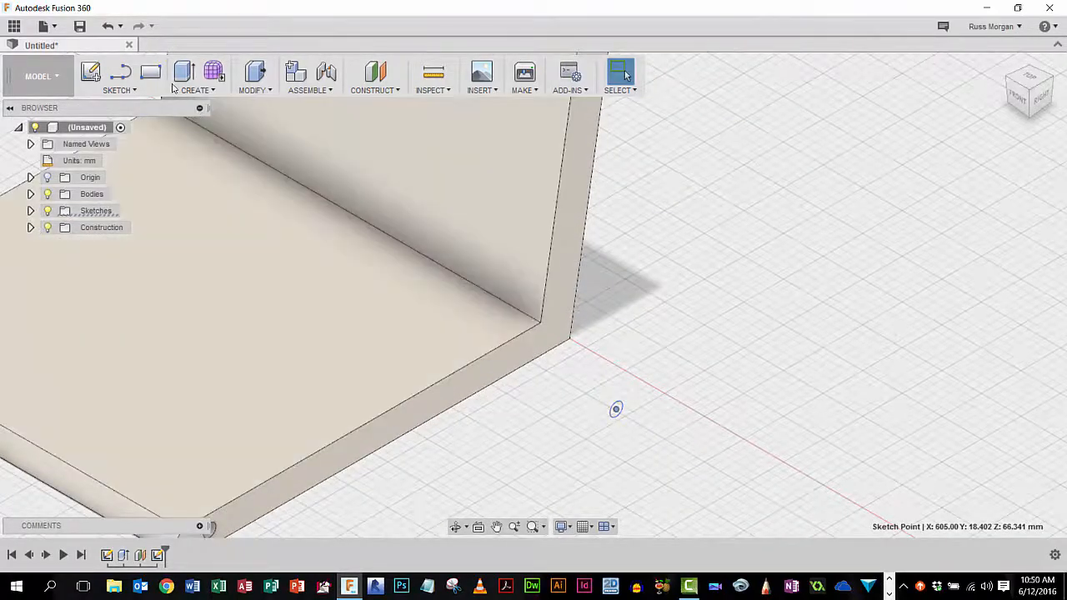
# Step: Cut the second 16 mm hole through the seat with a 680 mm extrusion and inspect it
pyautogui.click(183, 71)
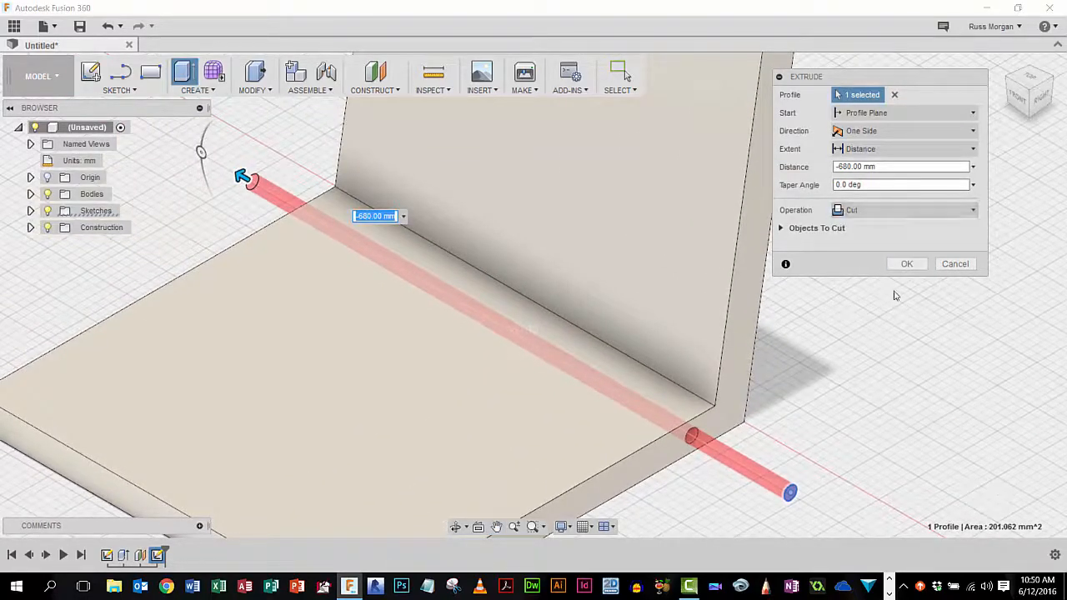
pyautogui.click(906, 263)
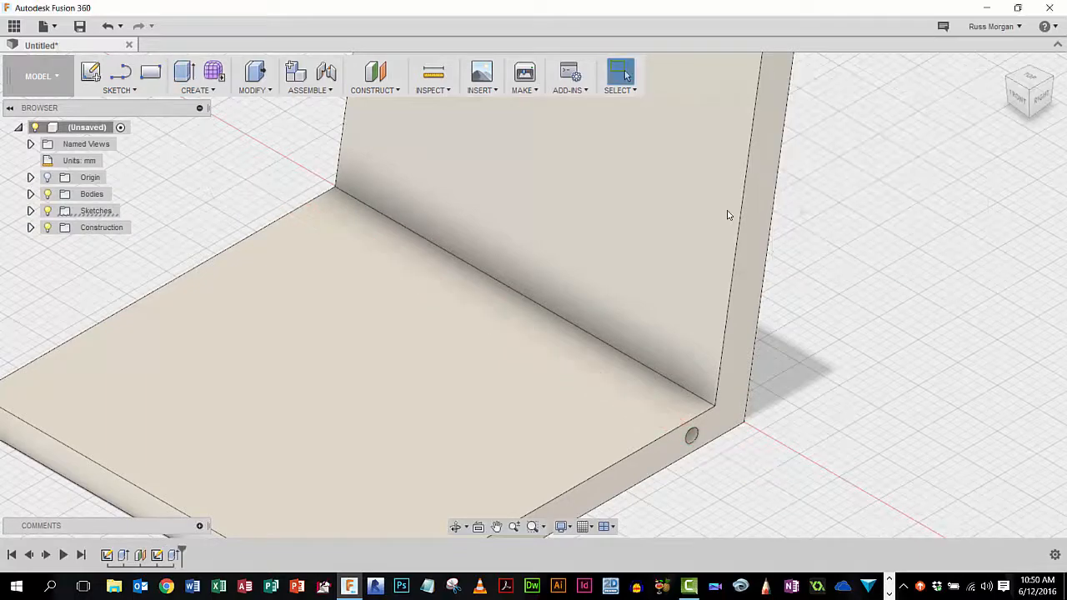
pyautogui.moveTo(730, 215); pyautogui.dragTo(859, 407)
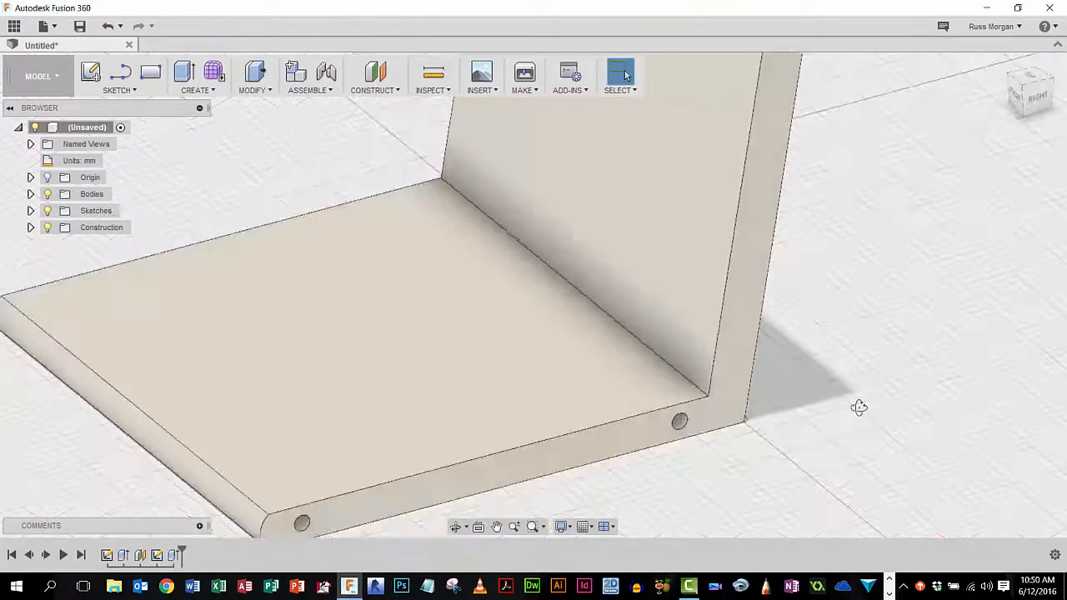
pyautogui.moveTo(859, 408); pyautogui.dragTo(863, 394)
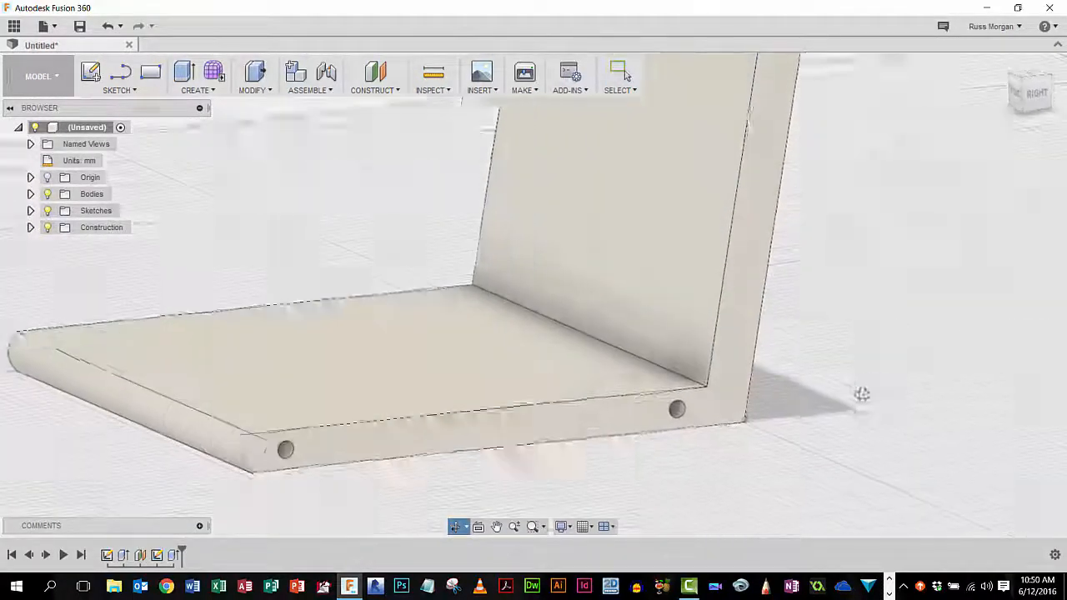
pyautogui.moveTo(863, 395); pyautogui.dragTo(882, 394)
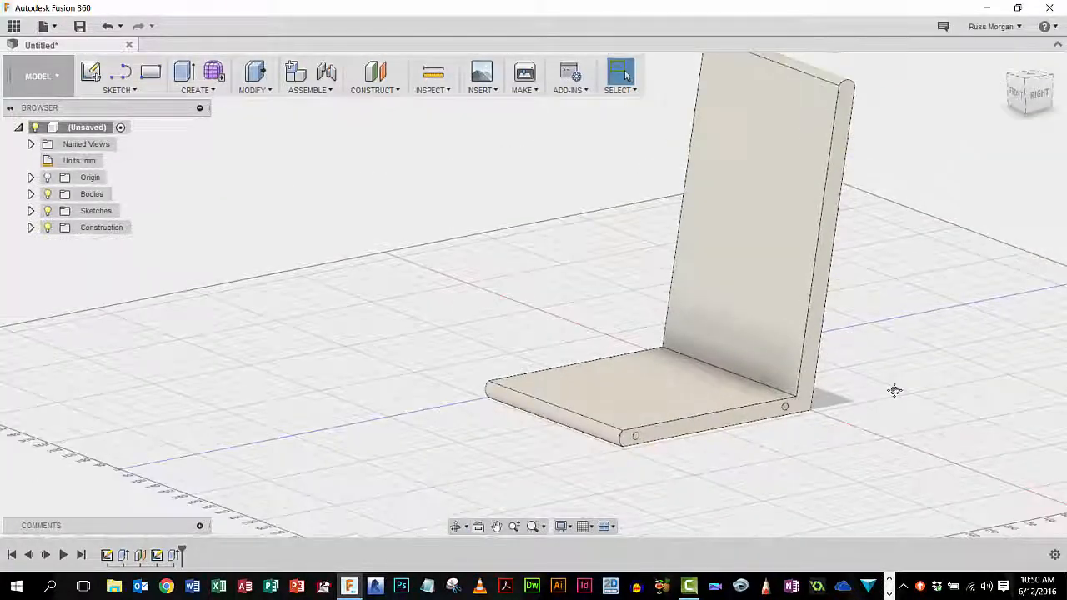
pyautogui.moveTo(894, 390); pyautogui.dragTo(843, 378)
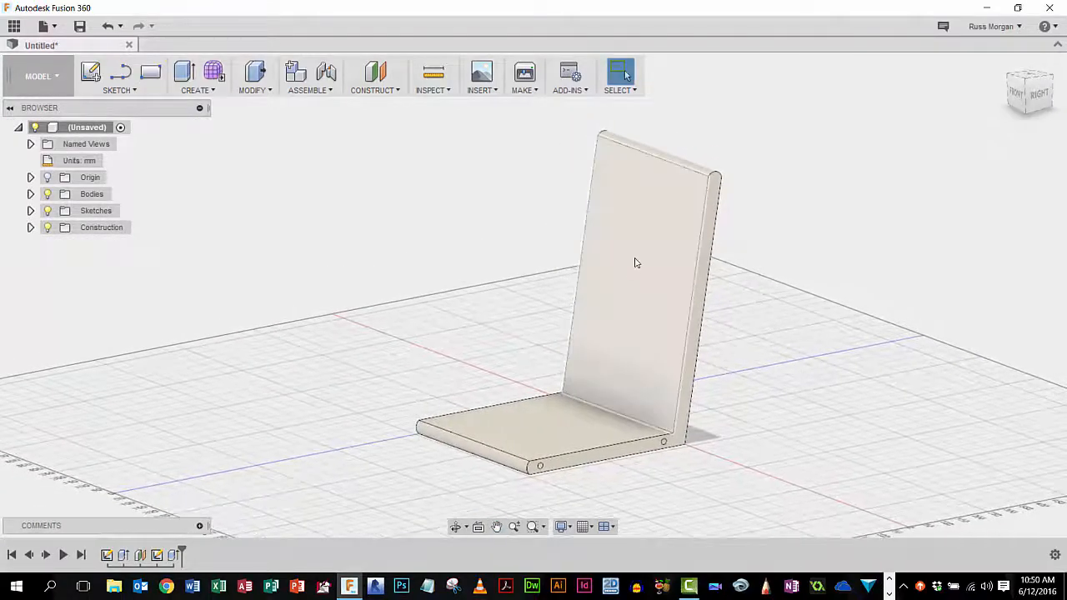
pyautogui.click(374, 75)
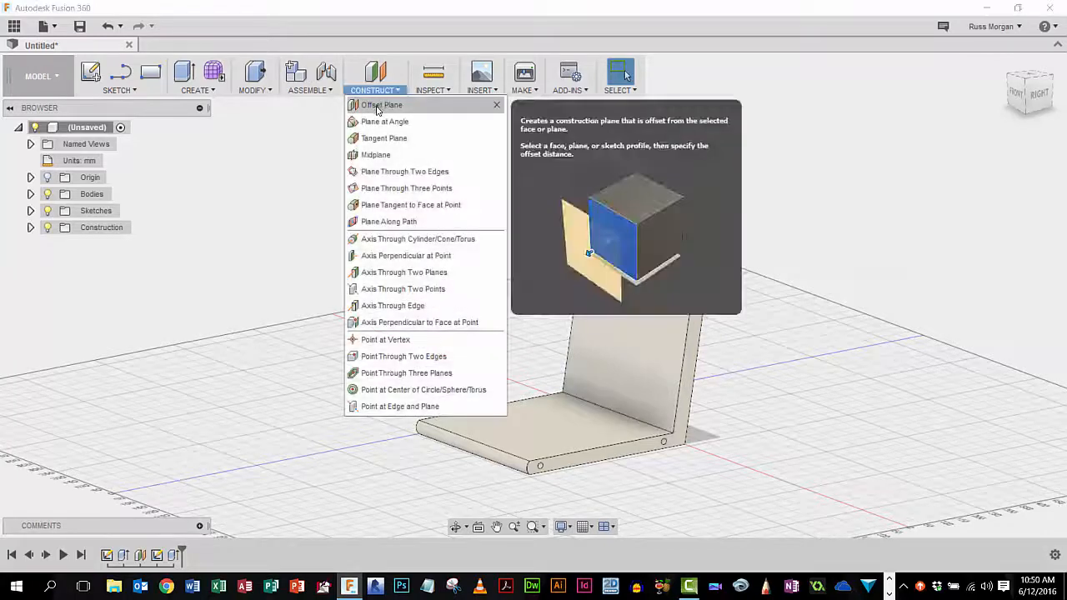
# Step: Create an offset plane in front of the chair back and start a sketch for the ellipse
pyautogui.click(380, 105)
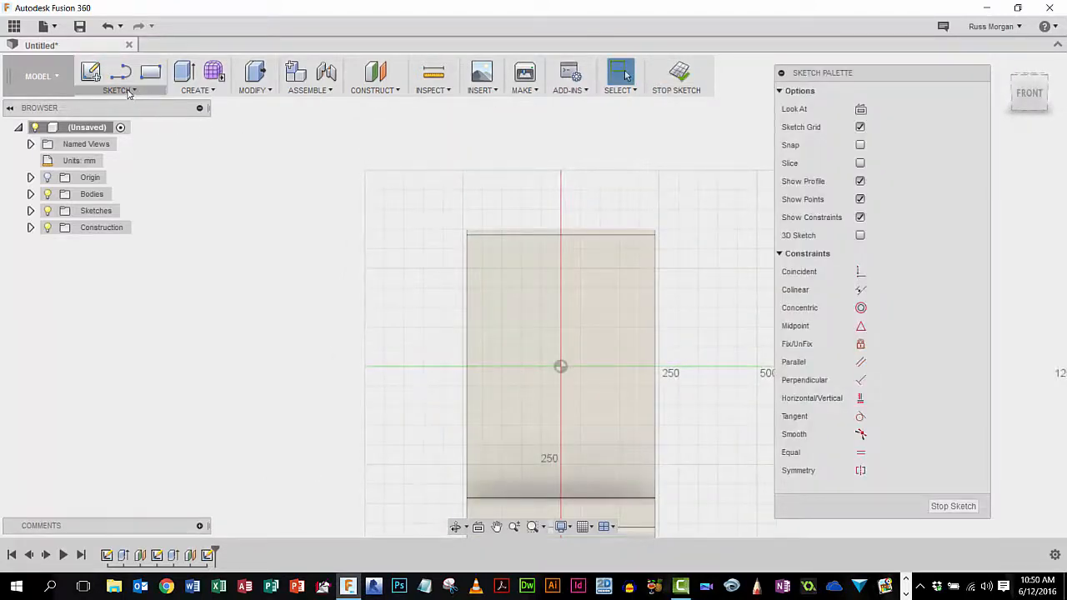
pyautogui.click(119, 90)
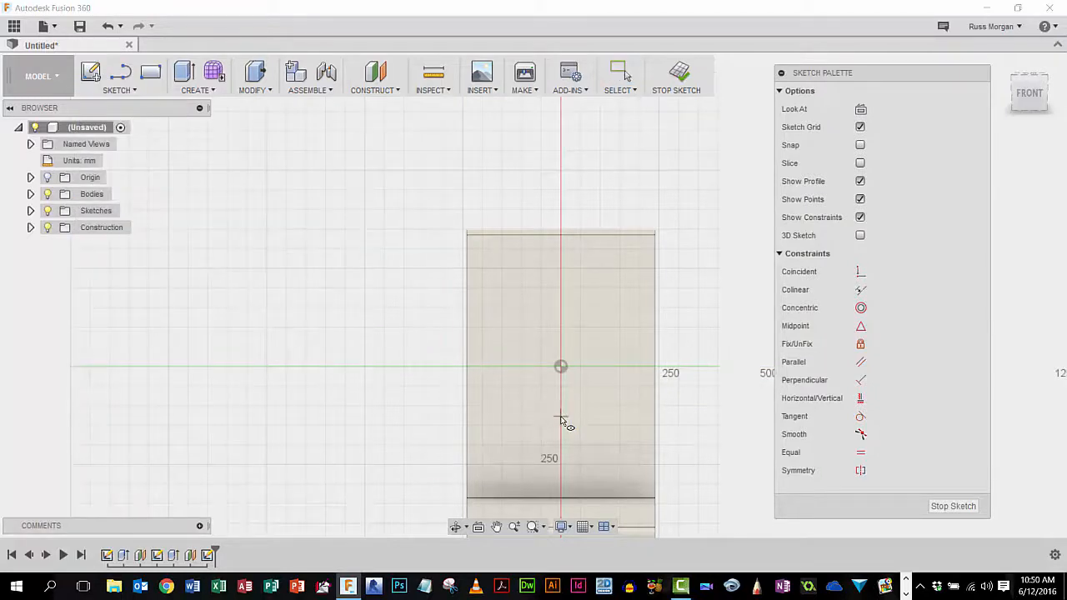
pyautogui.moveTo(587, 360)
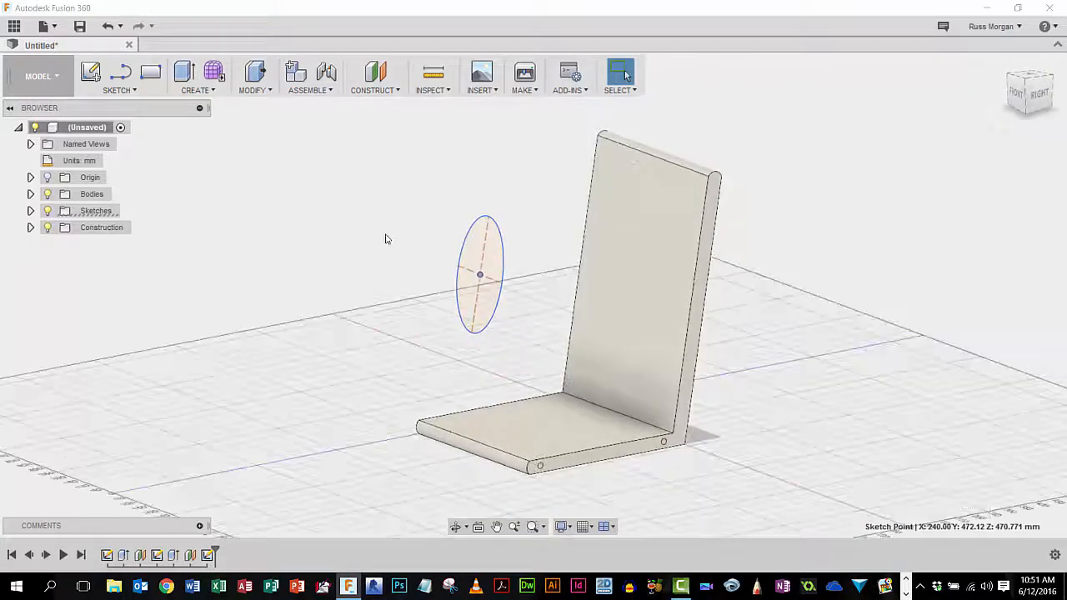
# Step: Extrude-cut the ellipse profile -800 mm through the chair back
pyautogui.click(196, 76)
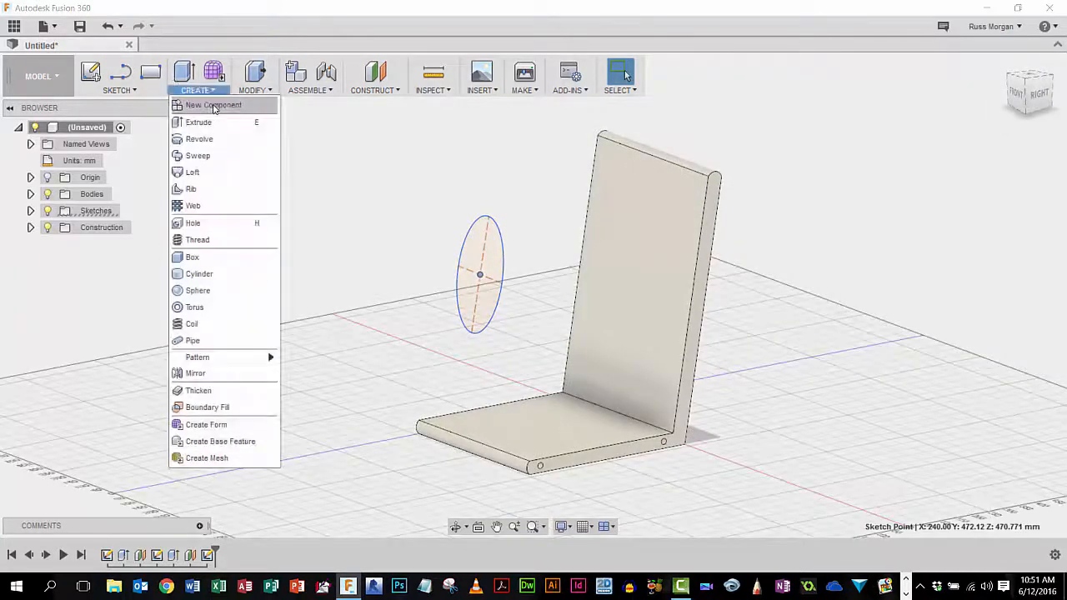
pyautogui.click(198, 123)
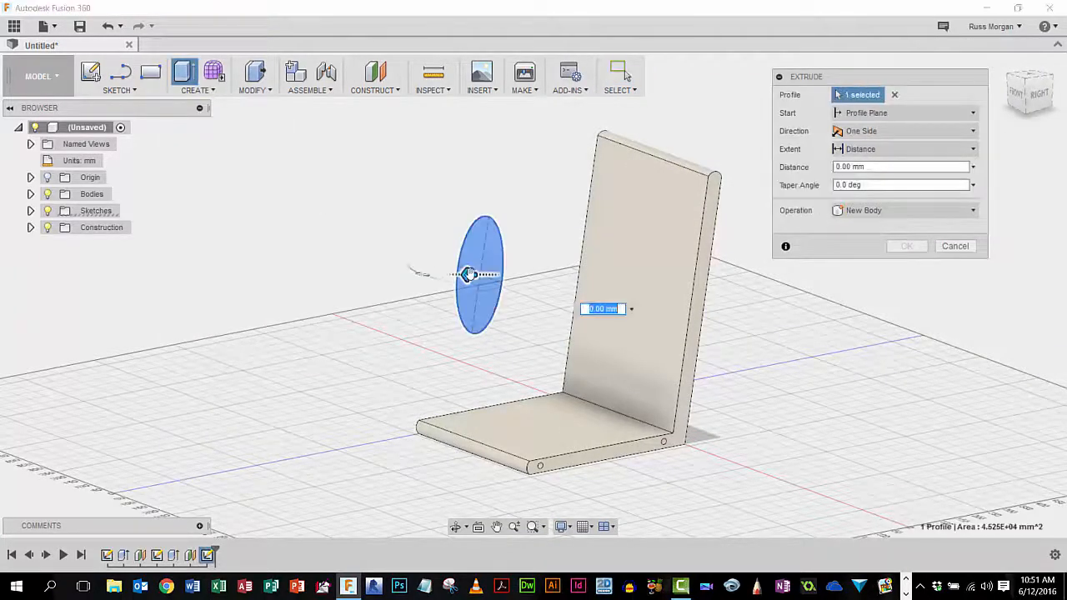
pyautogui.moveTo(470, 274); pyautogui.dragTo(741, 275)
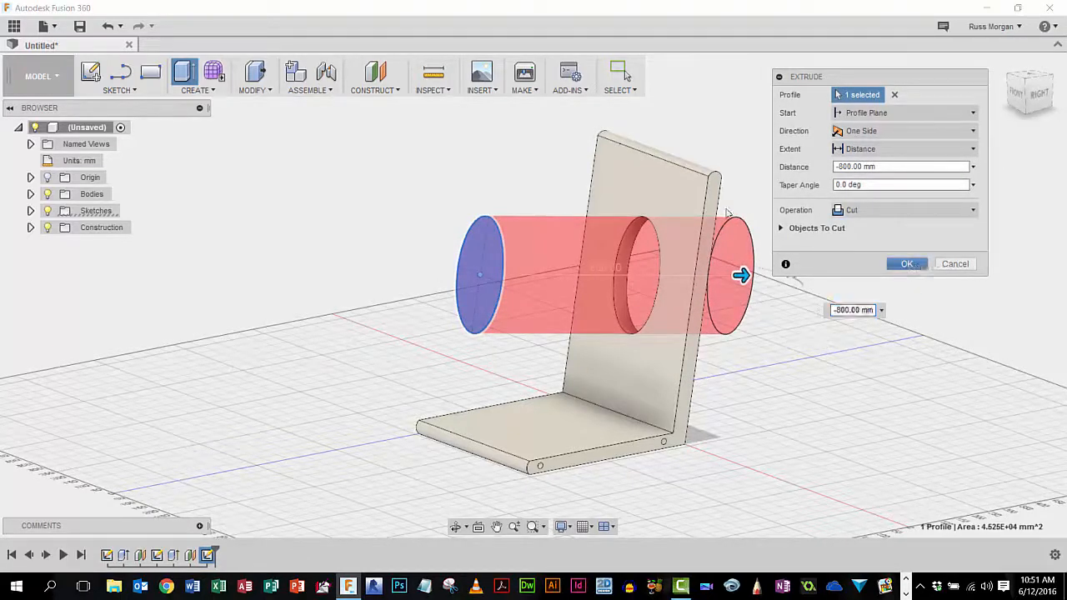
pyautogui.click(908, 263)
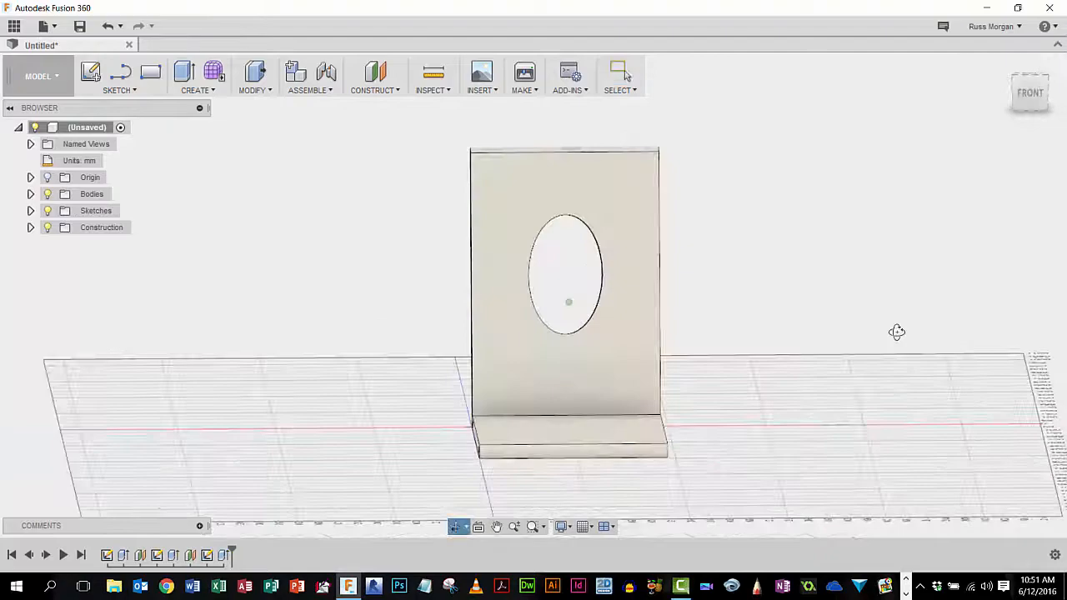
pyautogui.moveTo(897, 332); pyautogui.dragTo(799, 299)
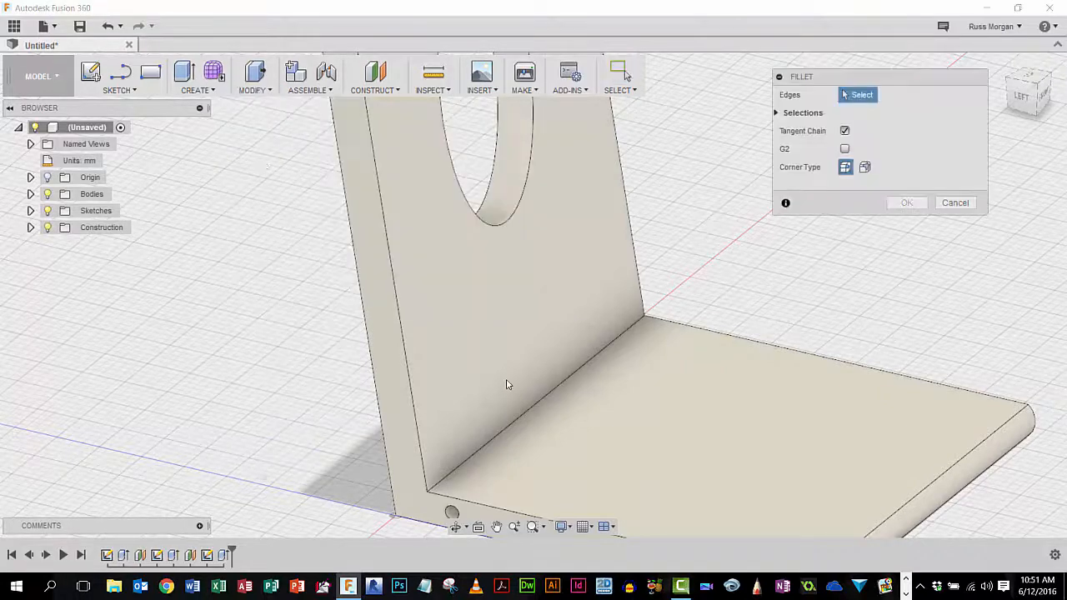
# Step: Fillet the inner bend edge between the seat and the back
pyautogui.click(555, 384)
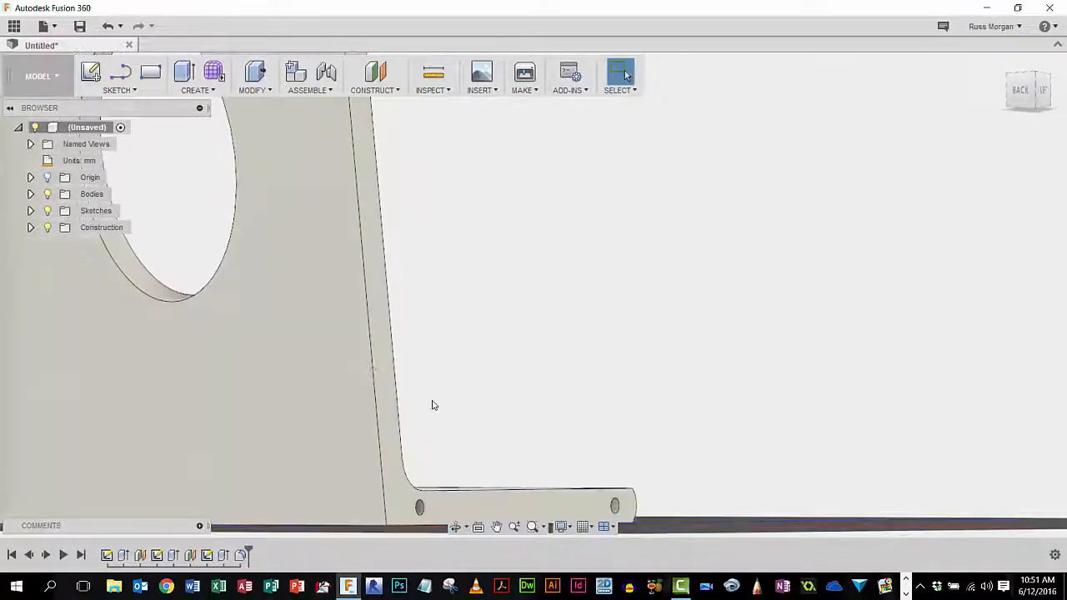
pyautogui.moveTo(434, 405); pyautogui.dragTo(582, 226)
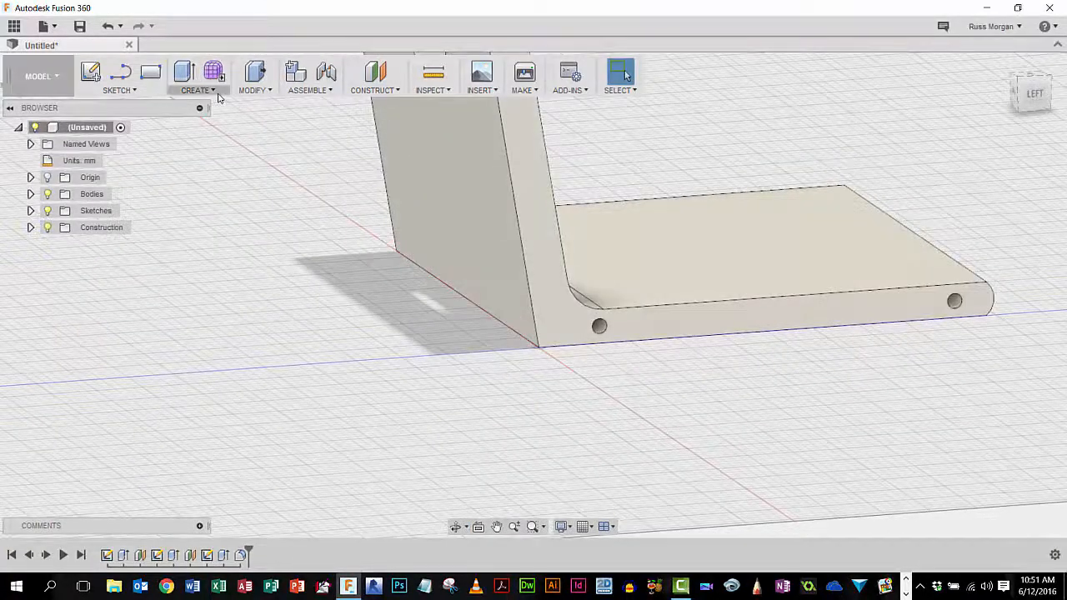
# Step: Fillet the outer seat-to-back bend edge with a 55 mm radius
pyautogui.click(254, 75)
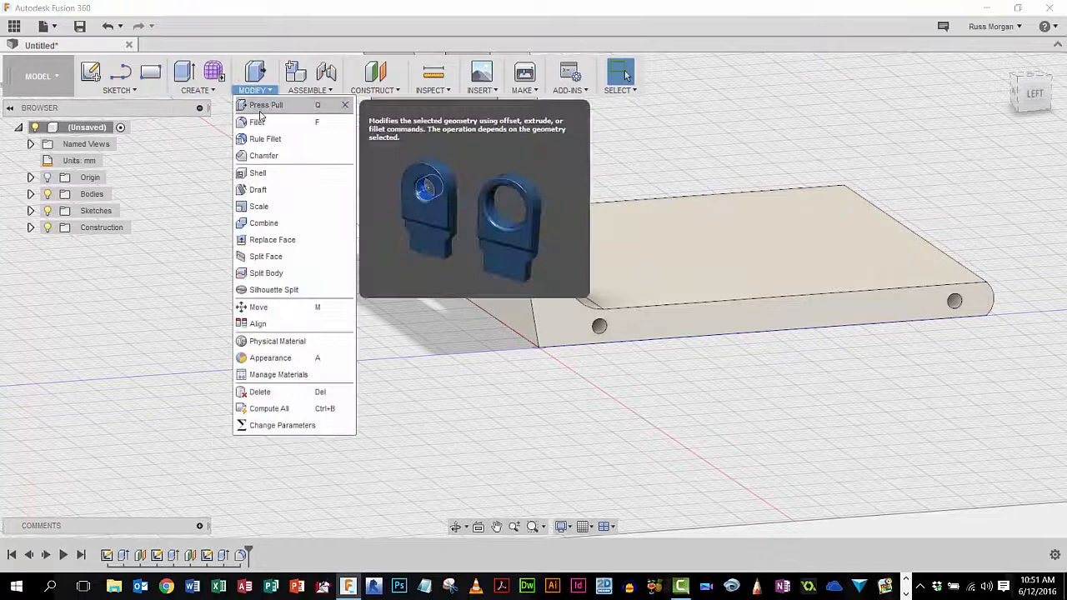
pyautogui.click(256, 121)
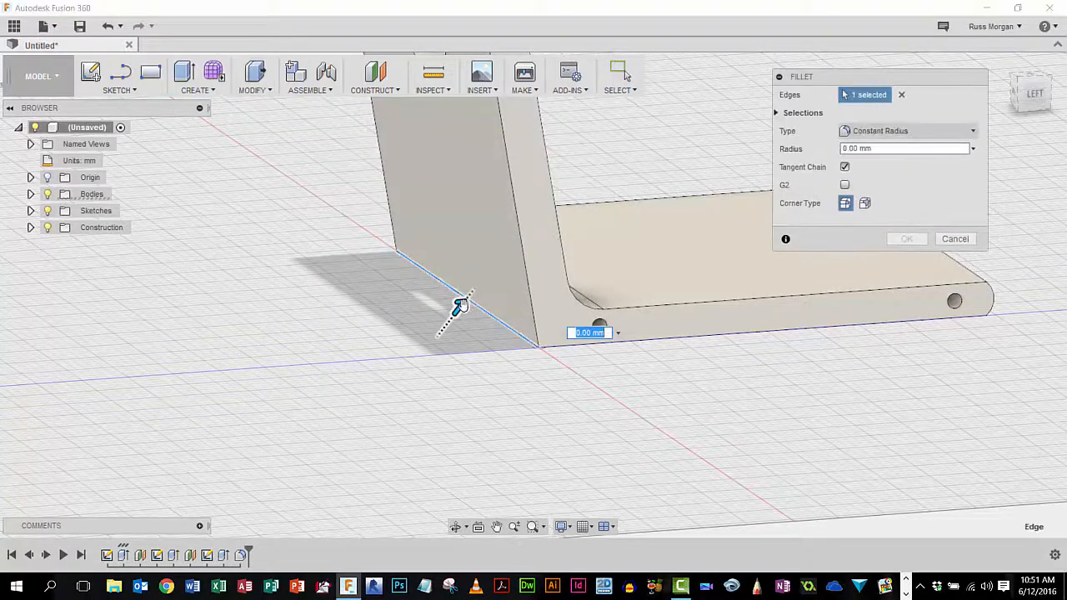
pyautogui.moveTo(457, 308); pyautogui.dragTo(471, 292)
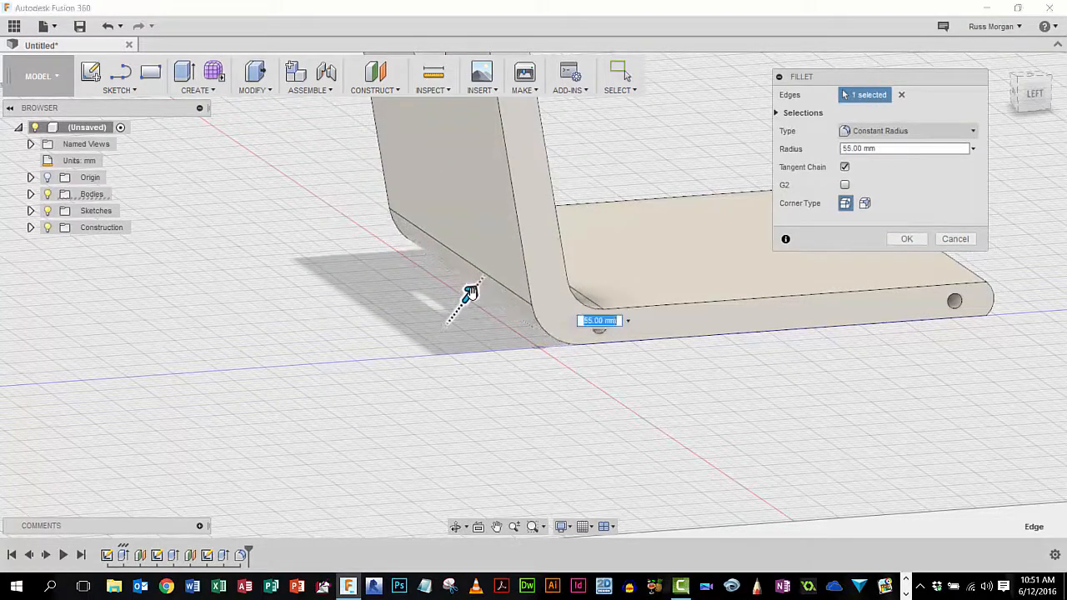
pyautogui.click(906, 239)
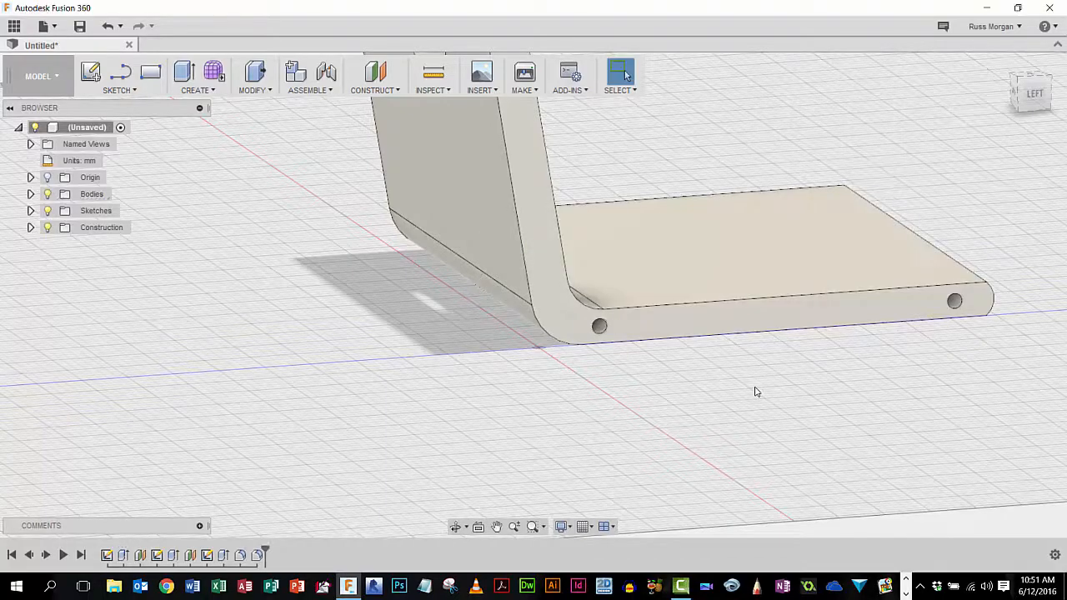
pyautogui.moveTo(755, 392); pyautogui.dragTo(810, 389)
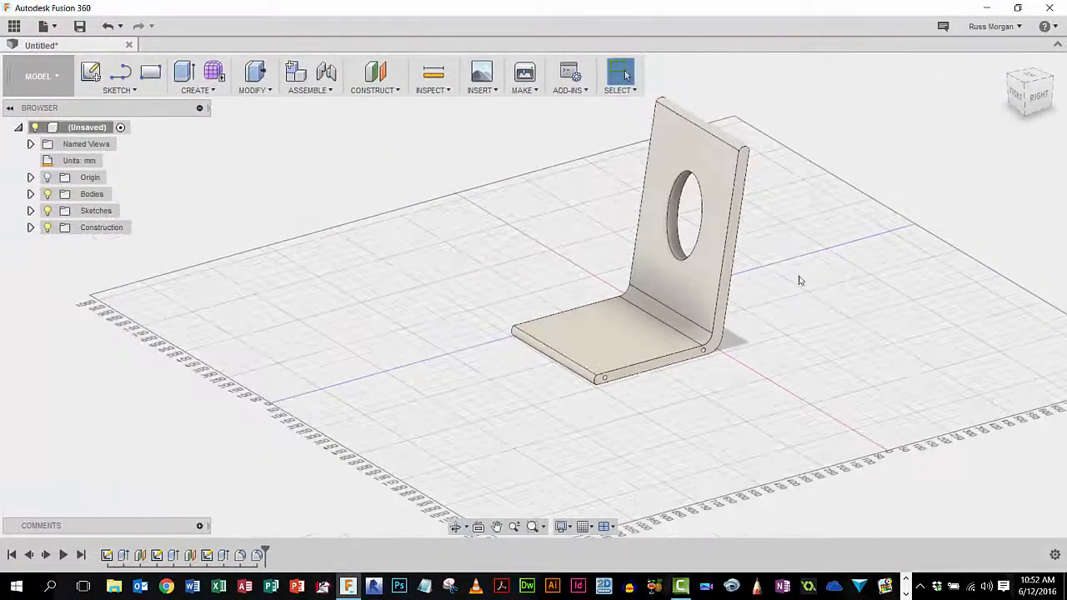
# Step: Edit Sketch1 from the timeline to bring back the 700 and 490 mm L-profile
pyautogui.moveTo(800, 281); pyautogui.dragTo(773, 247)
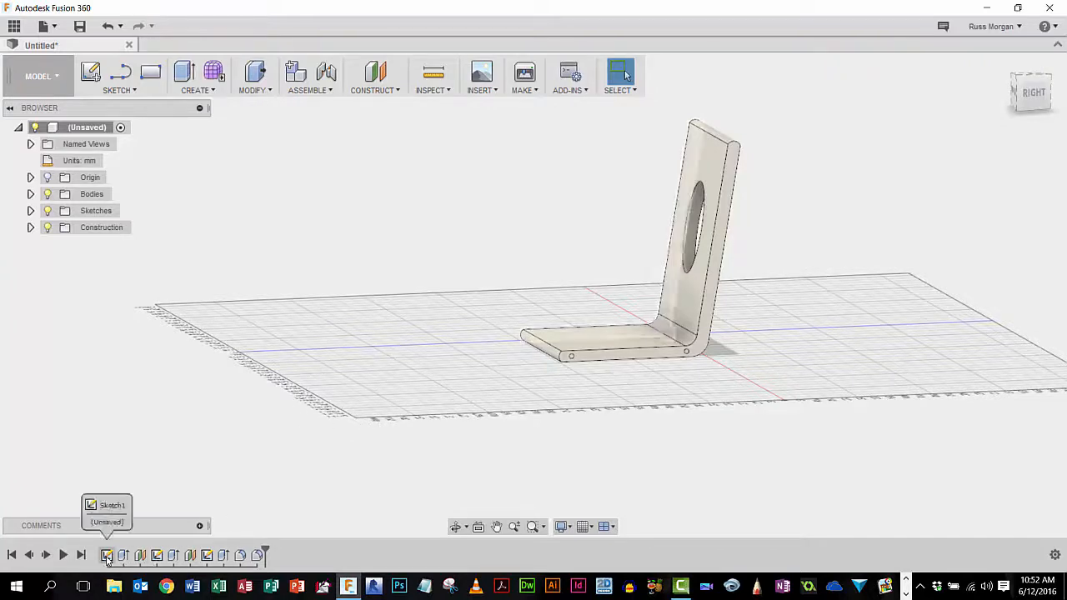
pyautogui.rightClick(107, 556)
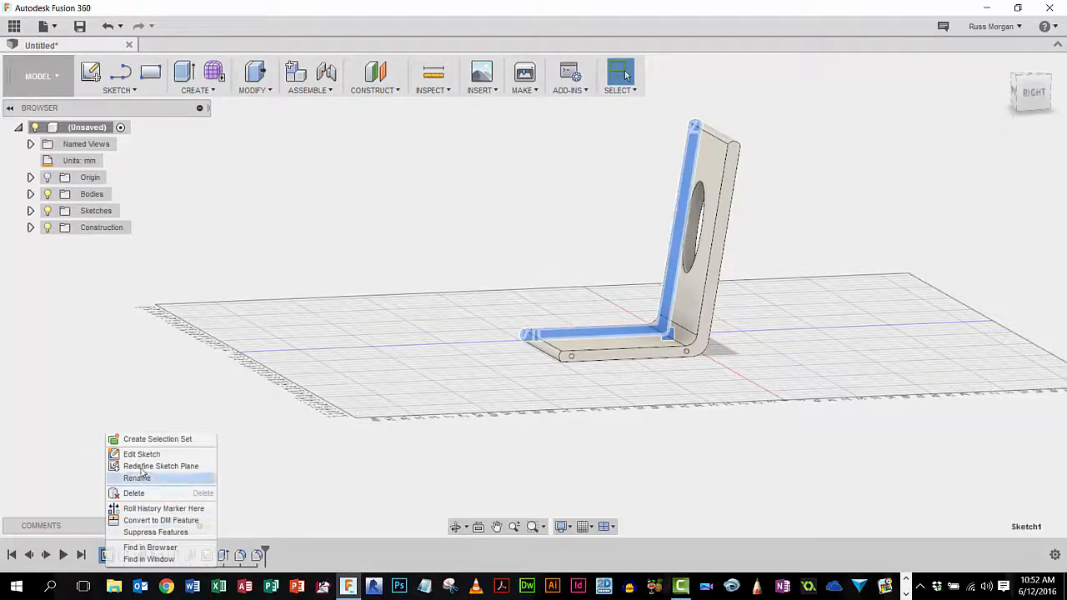
pyautogui.click(142, 454)
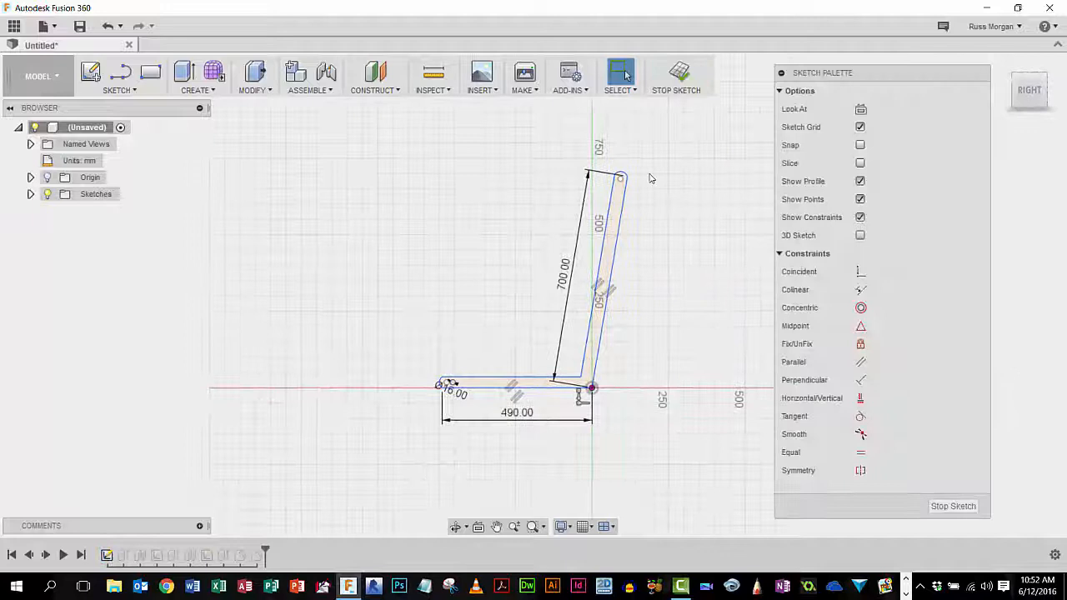